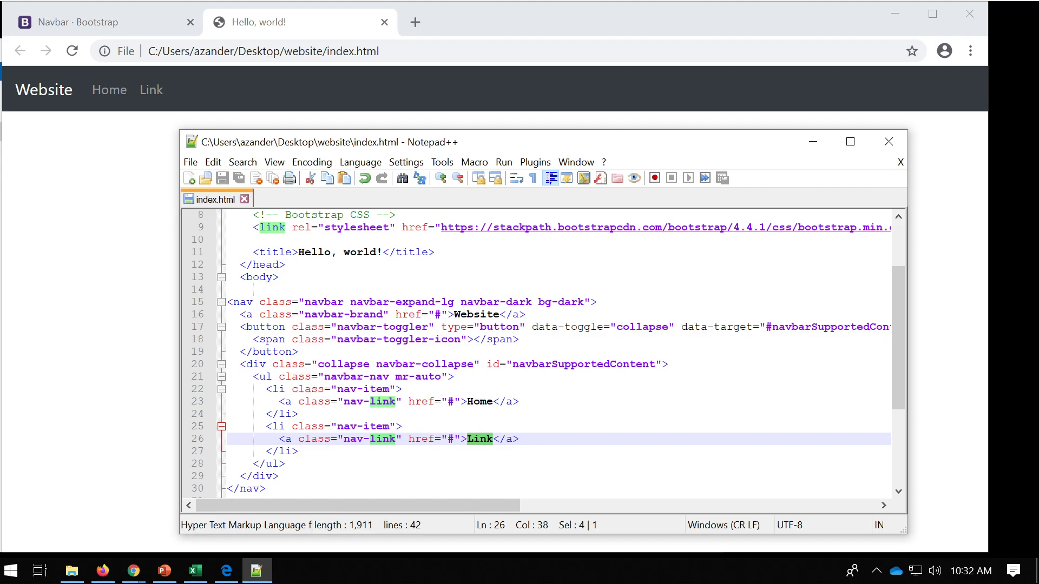
- Replace the second nav-link text 'Link' with 'page1' in index.html
{"action": "type", "text": "page1"}
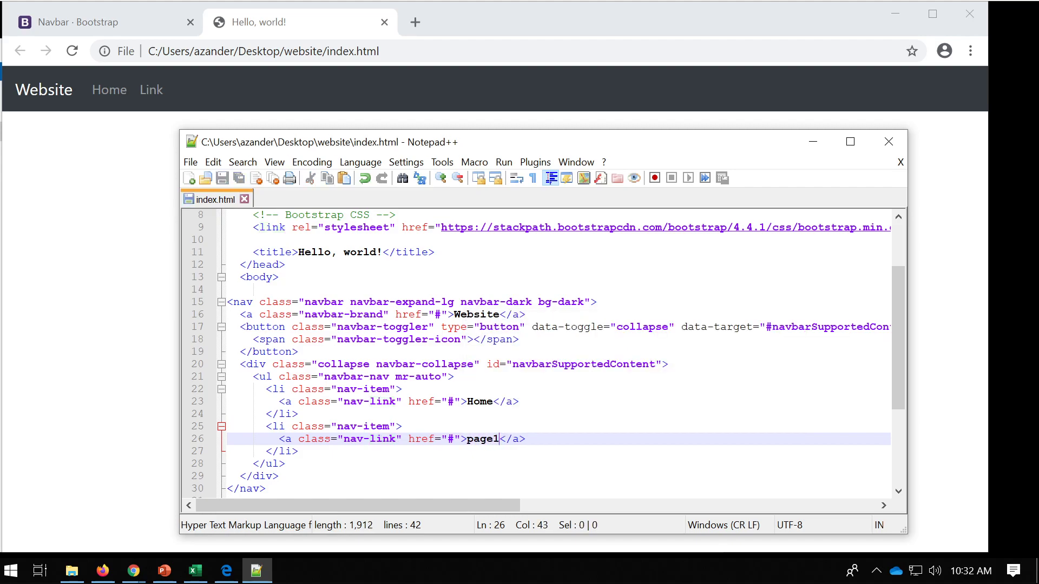
{"action": "mouse_move", "coordinate": [75, 94]}
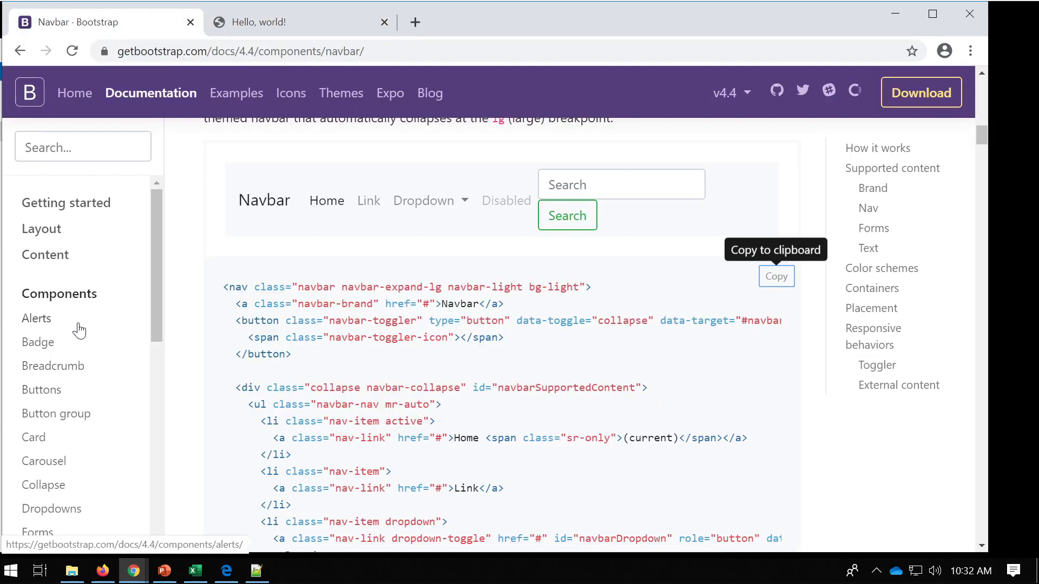
{"action": "mouse_move", "coordinate": [45, 461]}
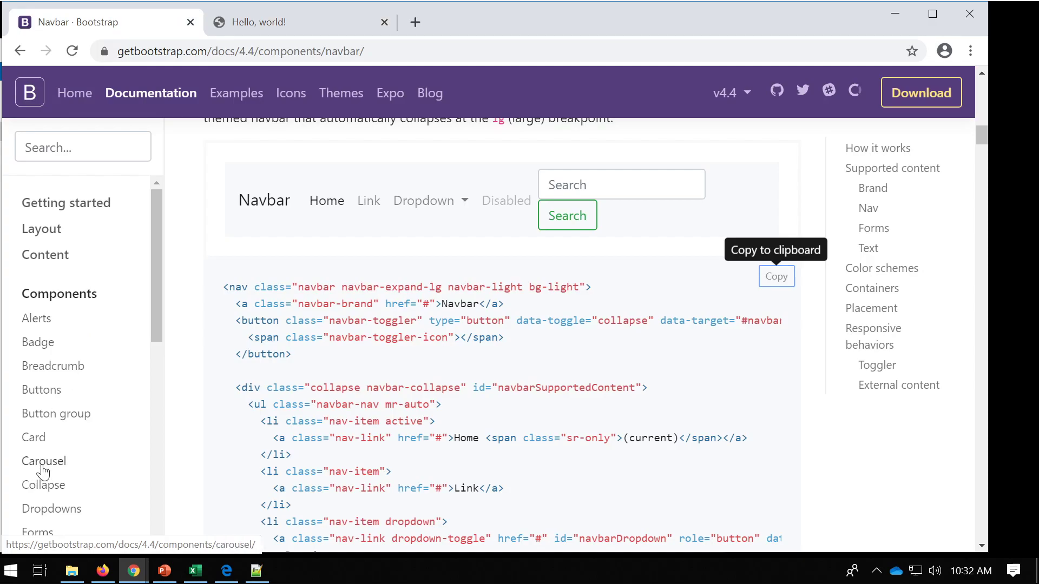
- Scroll the docs sidebar to Components and open the Jumbotron page
{"action": "scroll", "scroll_direction": "down", "scroll_amount": 3}
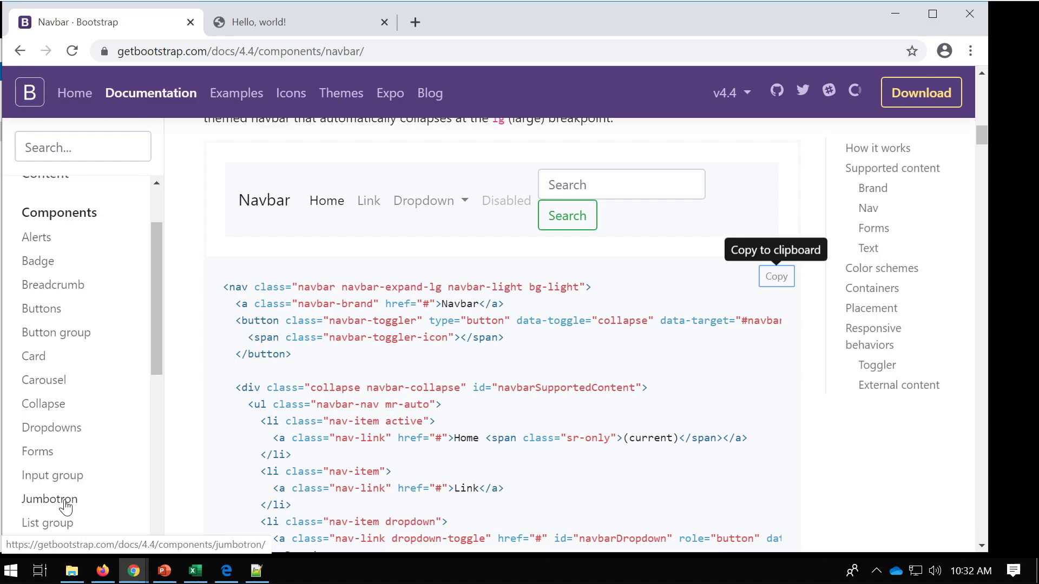
{"action": "scroll", "scroll_direction": "down", "scroll_amount": 3}
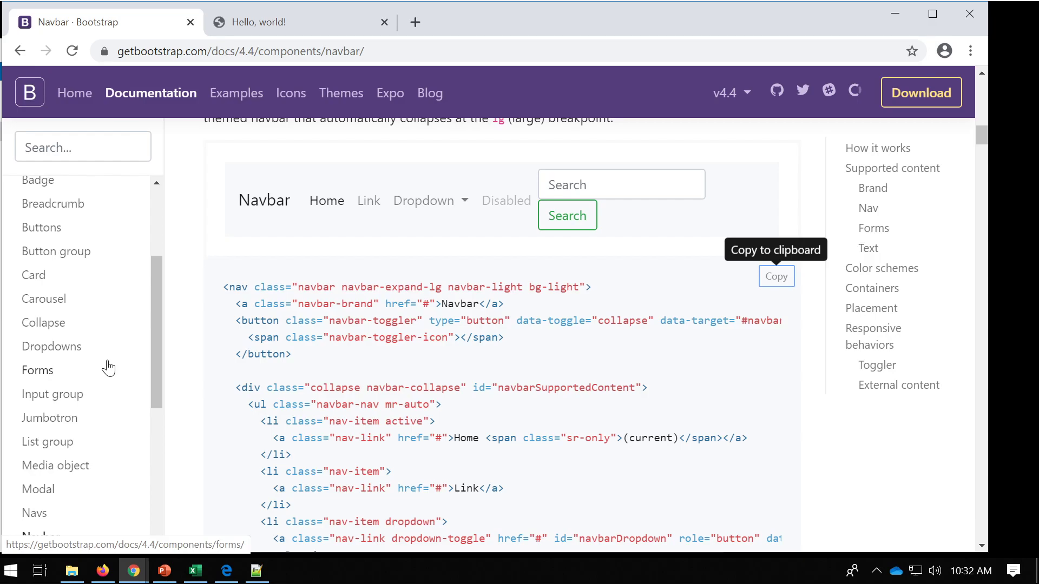
{"action": "left_click", "coordinate": [49, 417]}
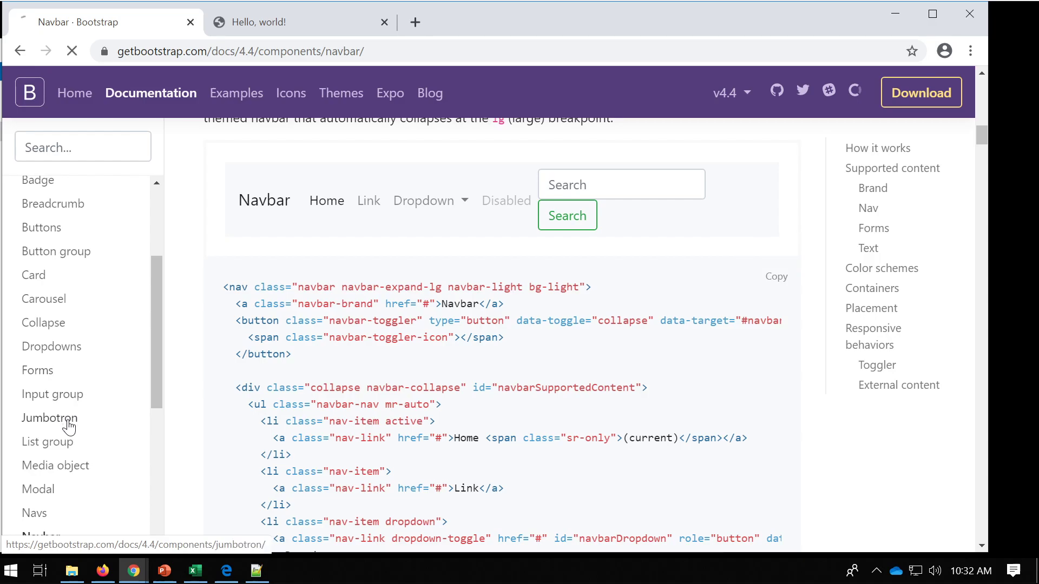
- Copy the basic jumbotron example code and return to index.html in Notepad++
{"action": "left_click", "coordinate": [49, 417]}
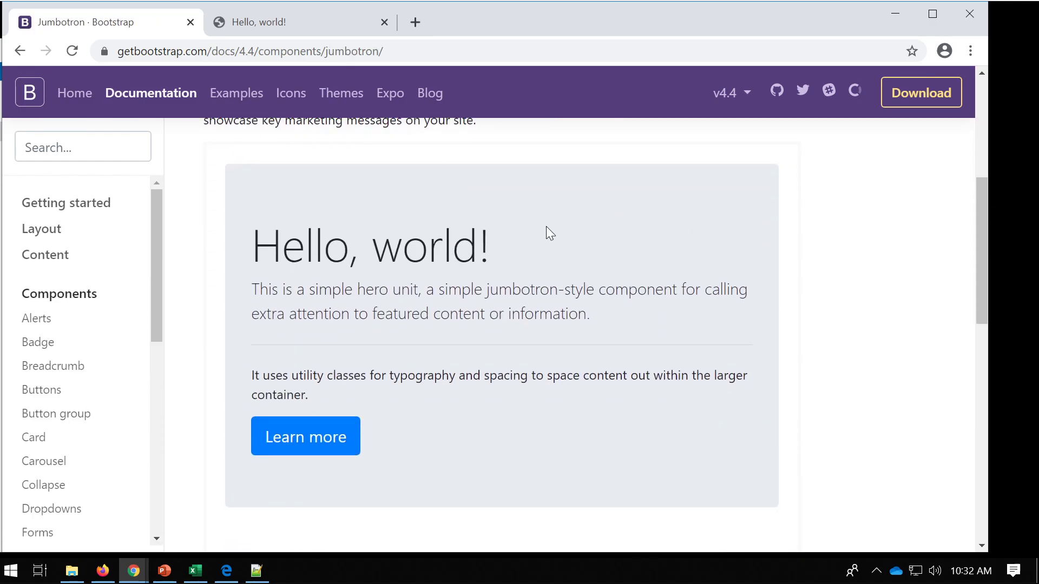
{"action": "mouse_move", "coordinate": [221, 266]}
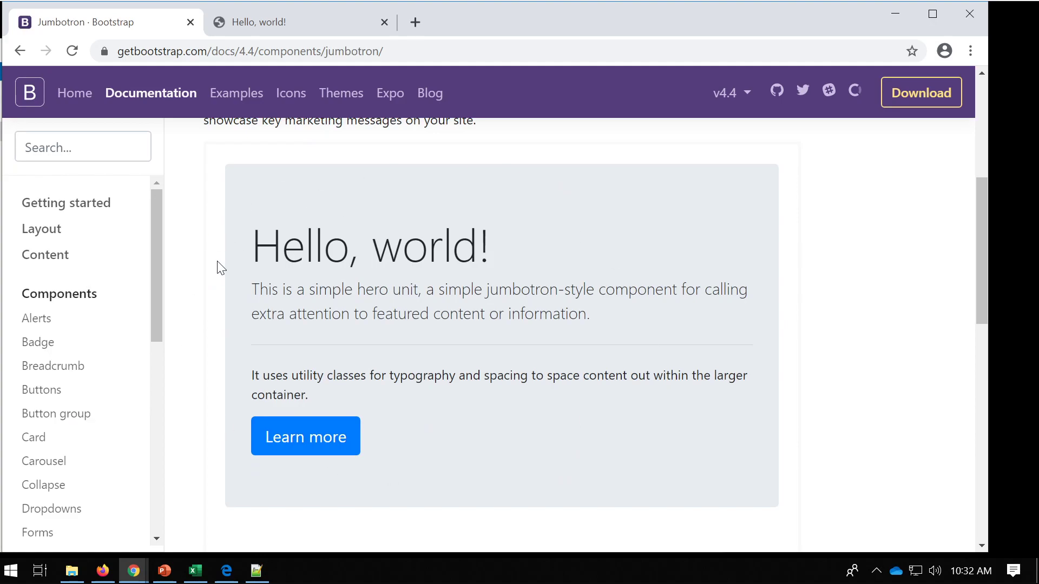
{"action": "mouse_move", "coordinate": [436, 305]}
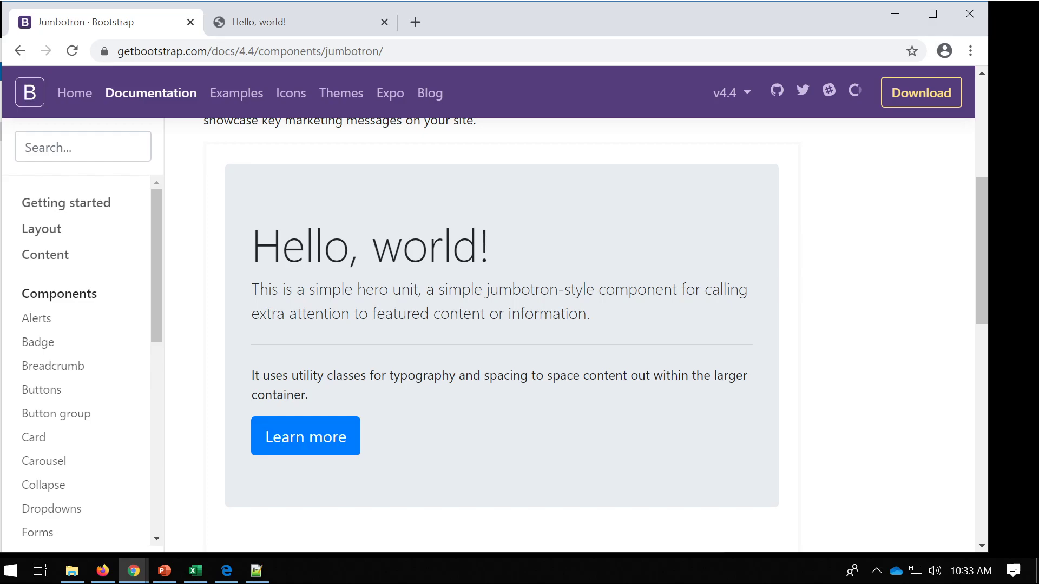
{"action": "scroll", "scroll_direction": "down", "scroll_amount": 3}
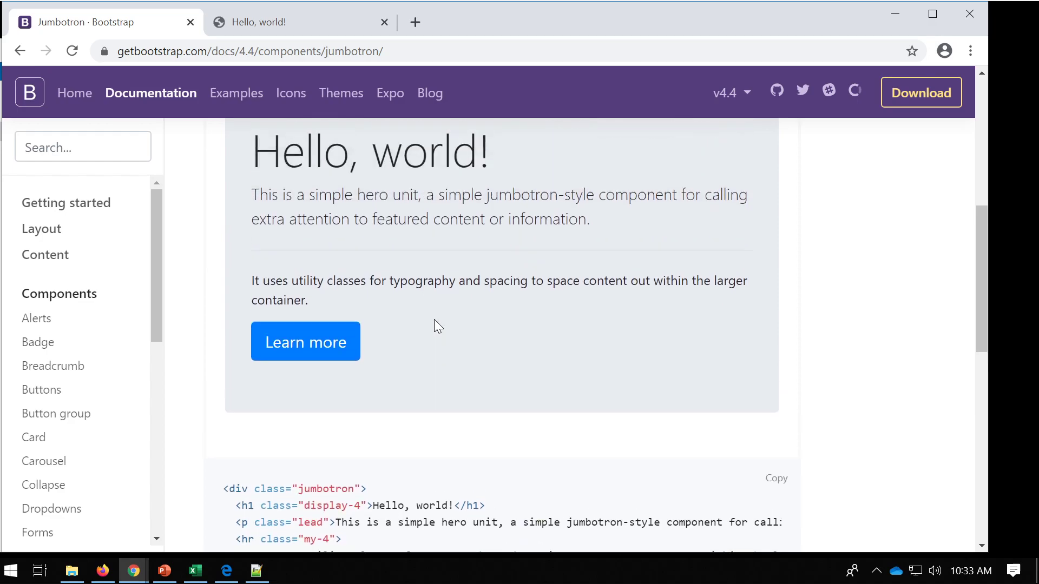
{"action": "scroll", "scroll_direction": "down", "scroll_amount": 3}
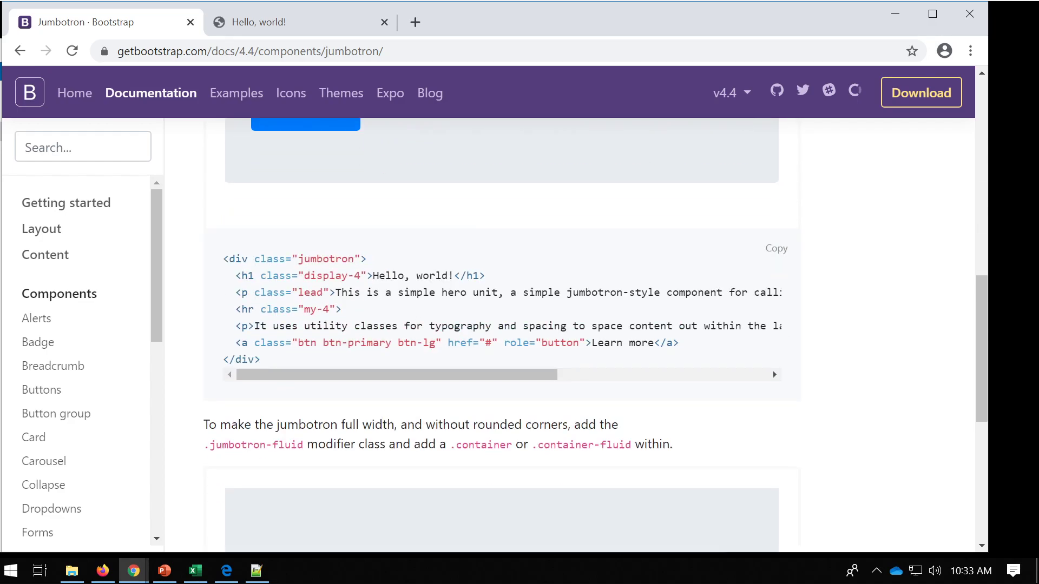
{"action": "scroll", "scroll_direction": "up", "scroll_amount": 3}
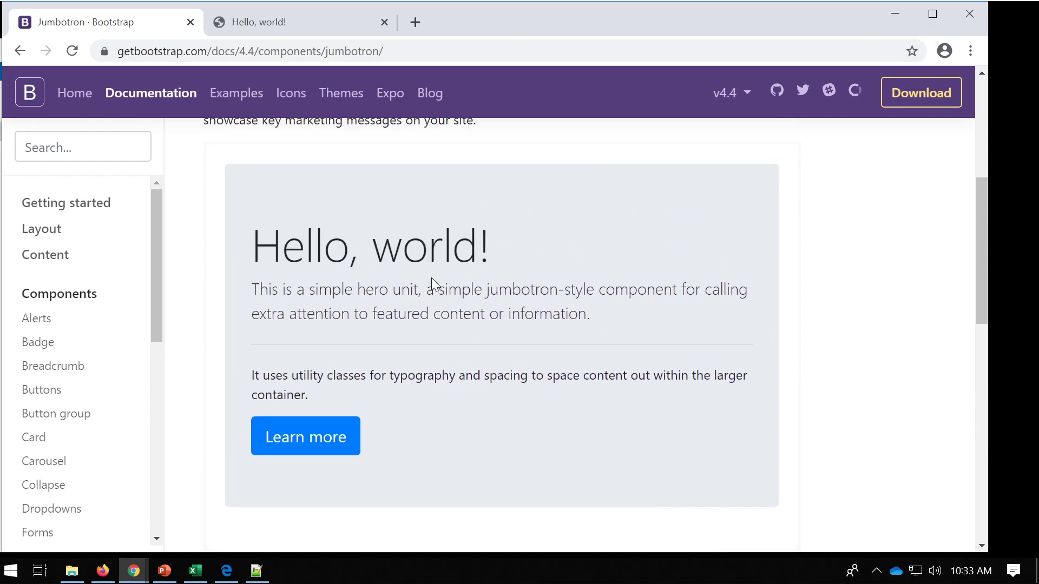
{"action": "scroll", "scroll_direction": "down", "scroll_amount": 3}
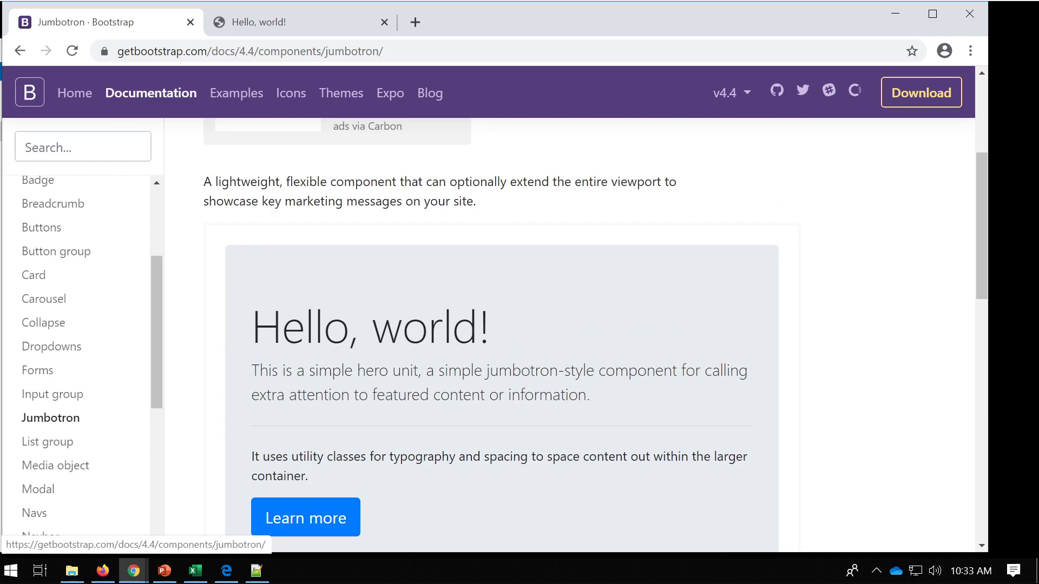
{"action": "left_click", "coordinate": [775, 168]}
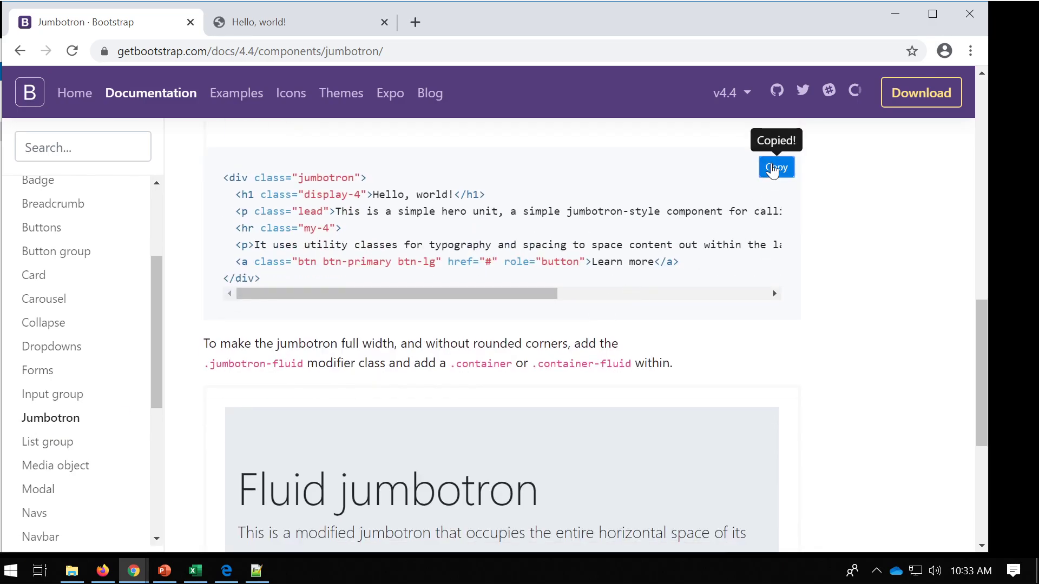
{"action": "left_click", "coordinate": [257, 570]}
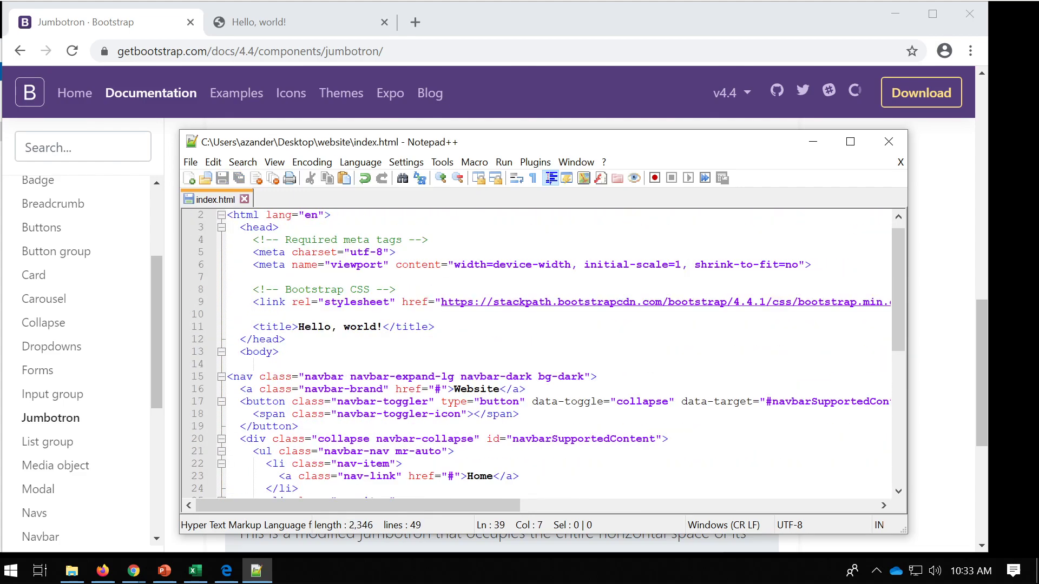
- Add dashed 'navbar' comment banners, including one above the jumbotron markup, and save
{"action": "scroll", "scroll_direction": "down", "scroll_amount": 3}
{"action": "type", "text": "<!-- Optional JavaScript -->"}
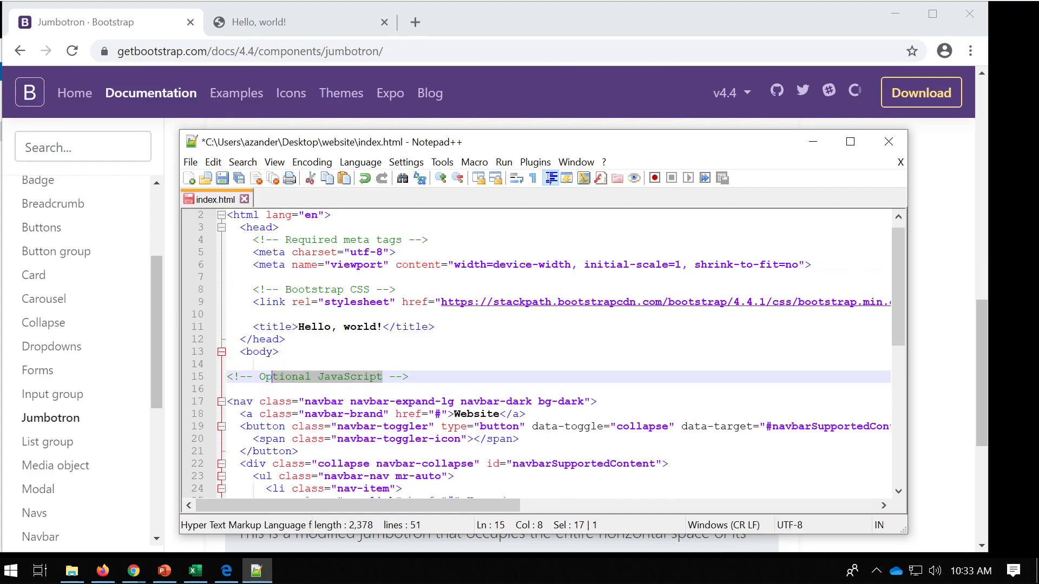
{"action": "type", "text": "navb -->"}
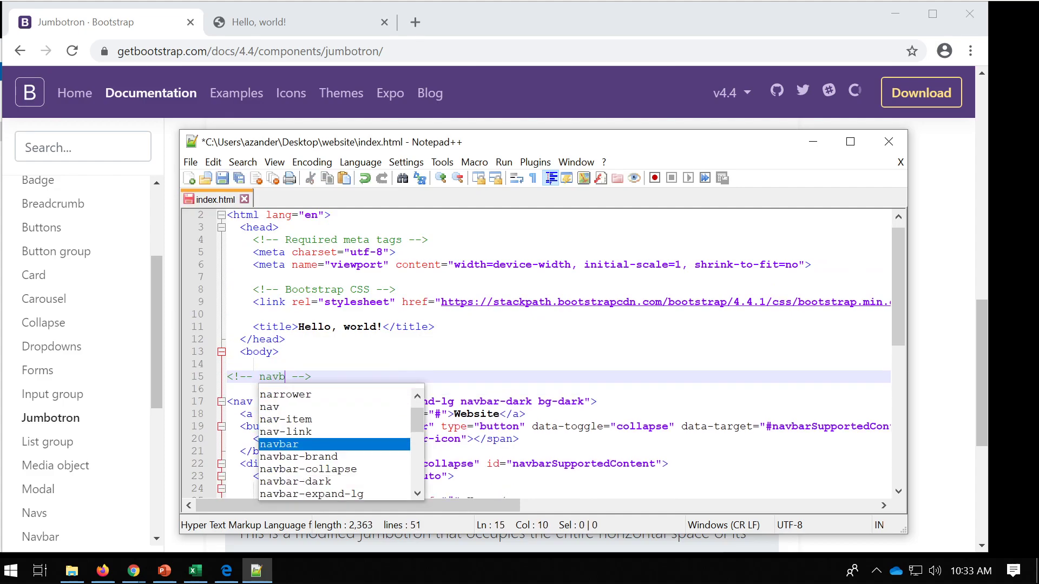
{"action": "type", "text": "r"}
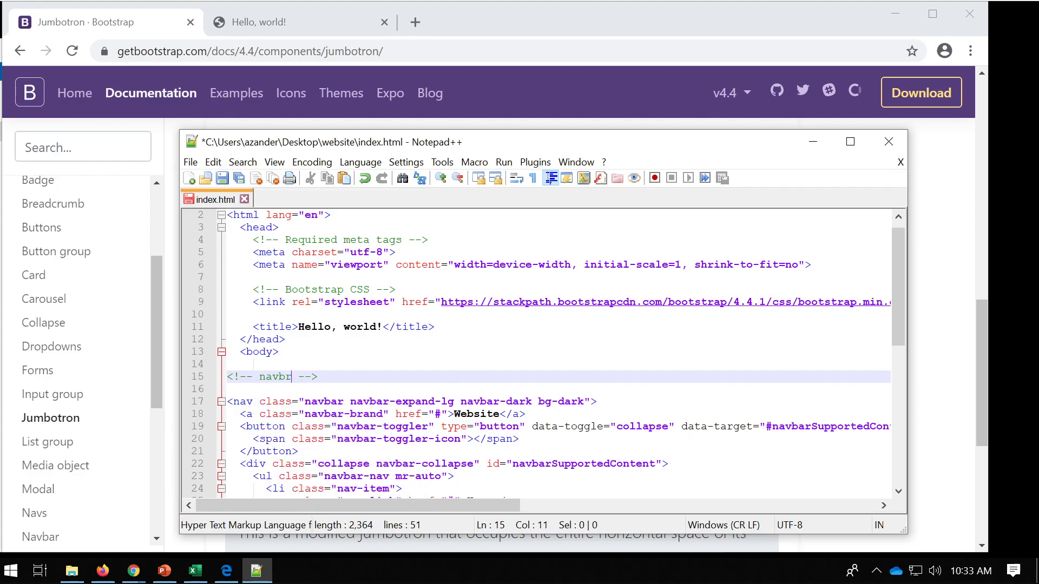
{"action": "type", "text": "avbar"}
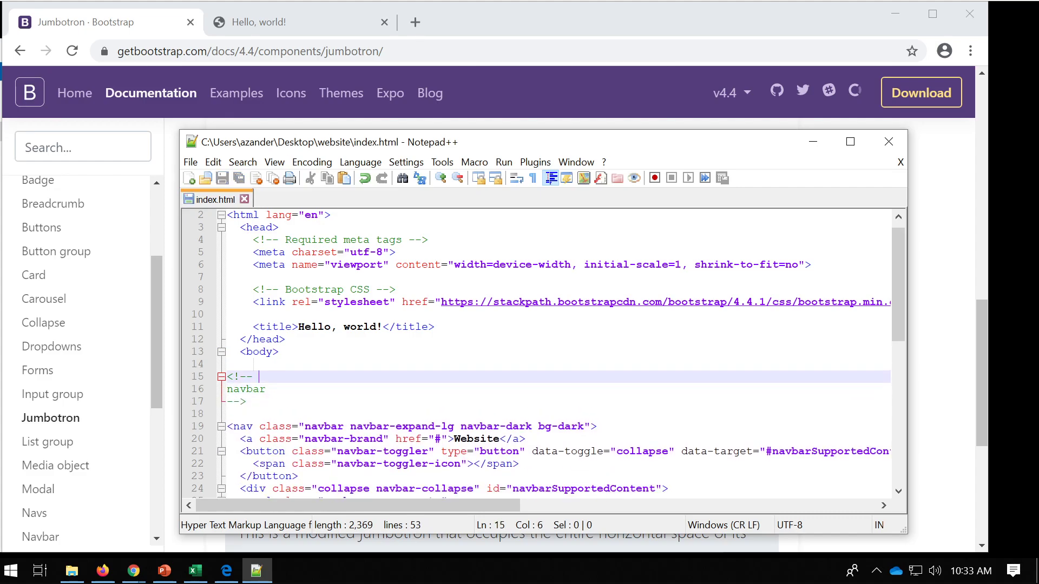
{"action": "type", "text": "--------------------"}
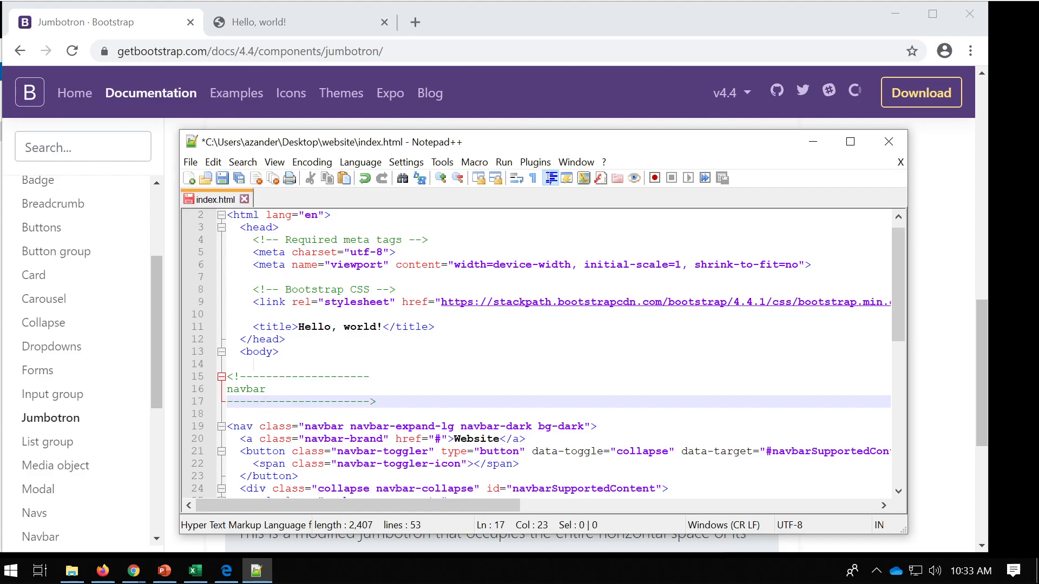
{"action": "key", "text": "ctrl+s"}
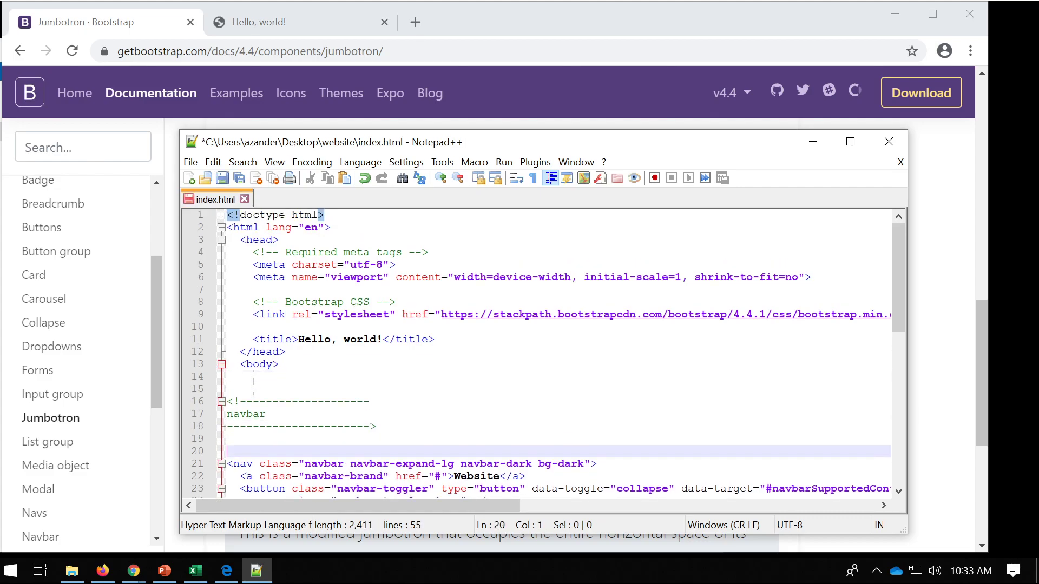
{"action": "key", "text": "Ctrl+S"}
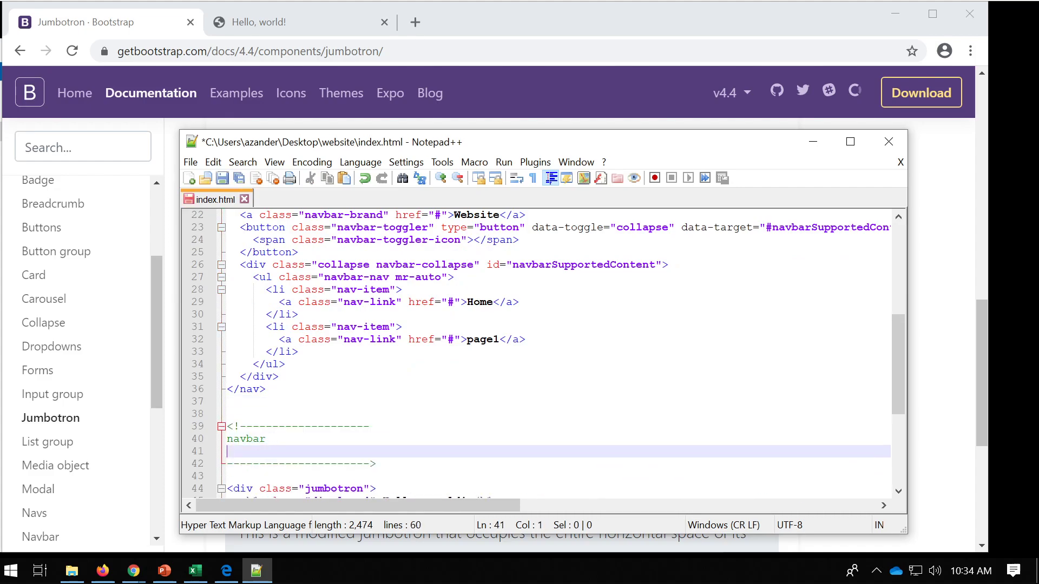
{"action": "key", "text": "enter"}
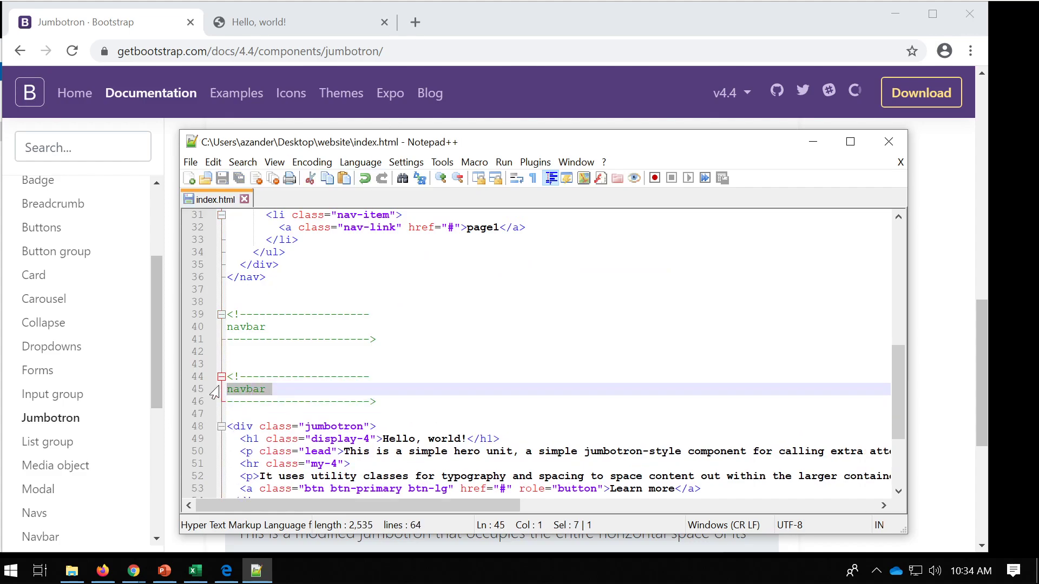
- Relabel the banner after the nav to 'end' and fix the opener to '<!--'
{"action": "type", "text": "Jumbotron"}
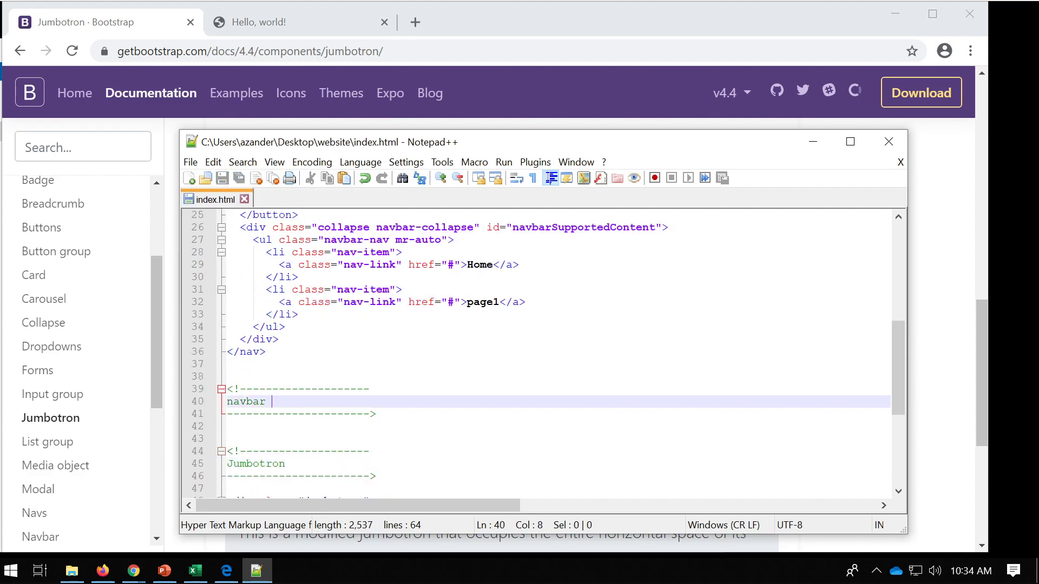
{"action": "type", "text": "end"}
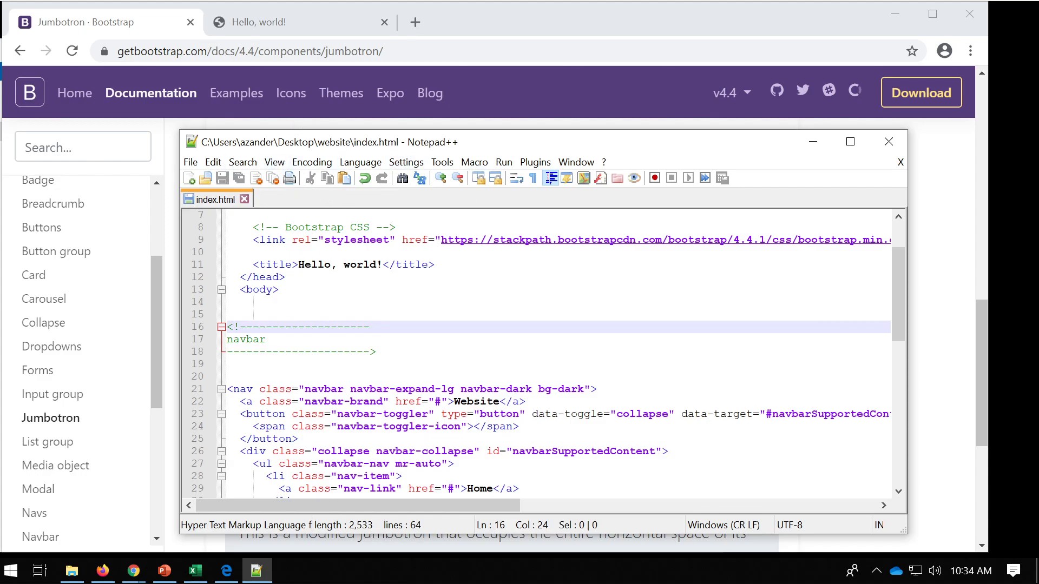
{"action": "left_click", "coordinate": [374, 327]}
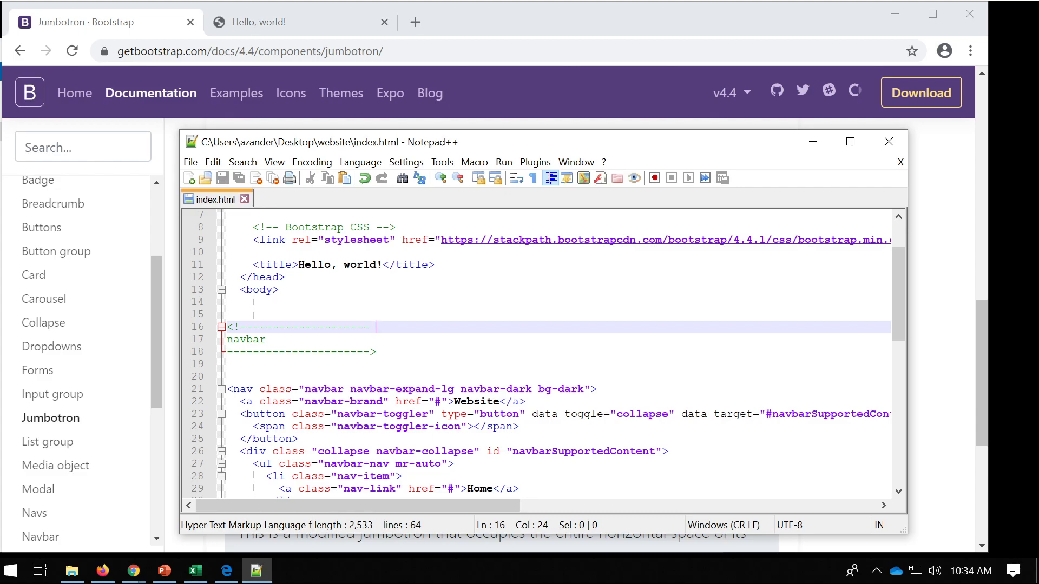
{"action": "type", "text": "a"}
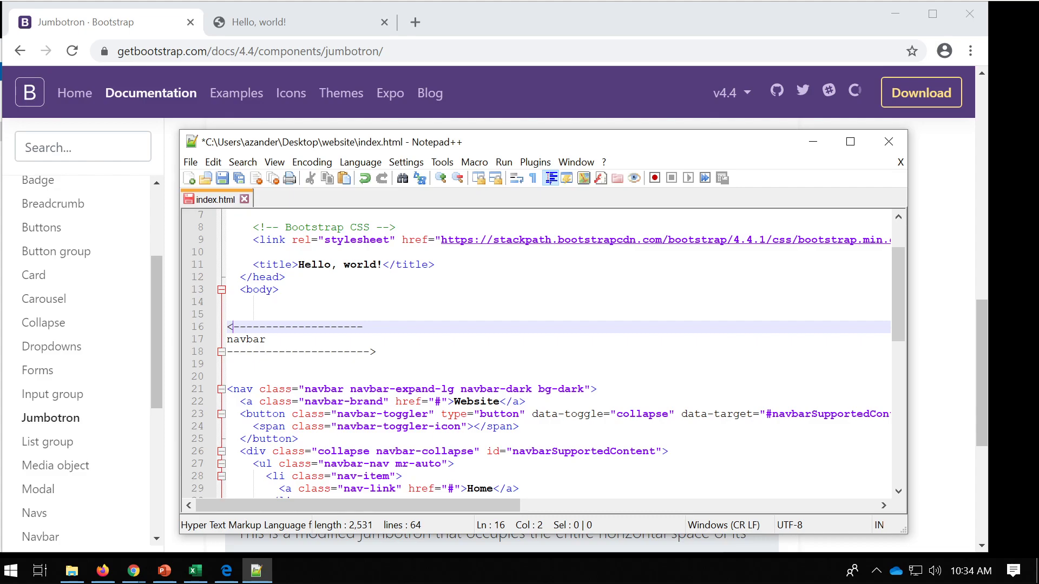
{"action": "type", "text": "!"}
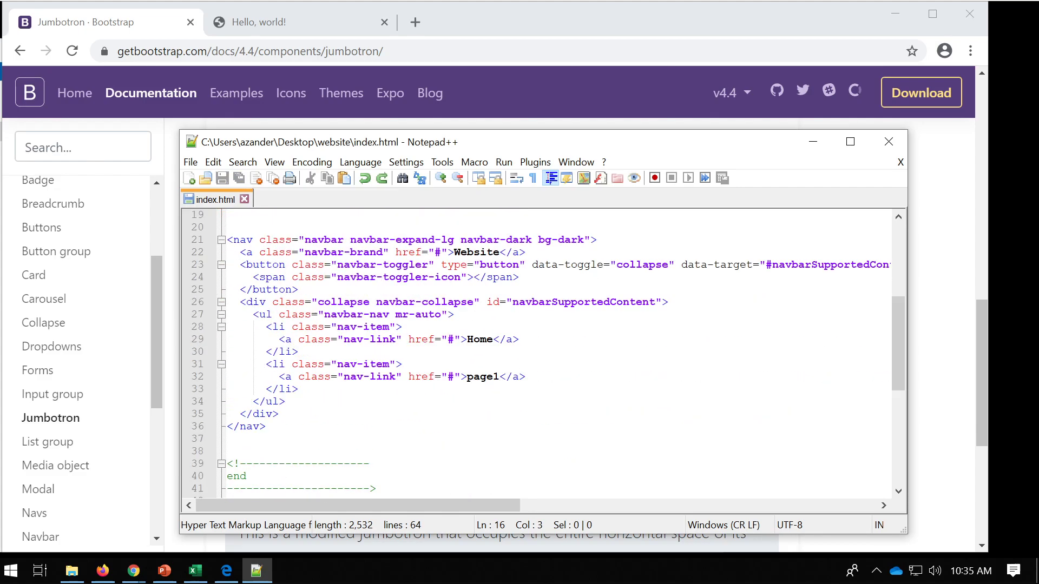
- Replace 'Jumbotron' with 'end' in the closing comment on line 58
{"action": "scroll", "scroll_direction": "down", "scroll_amount": 3}
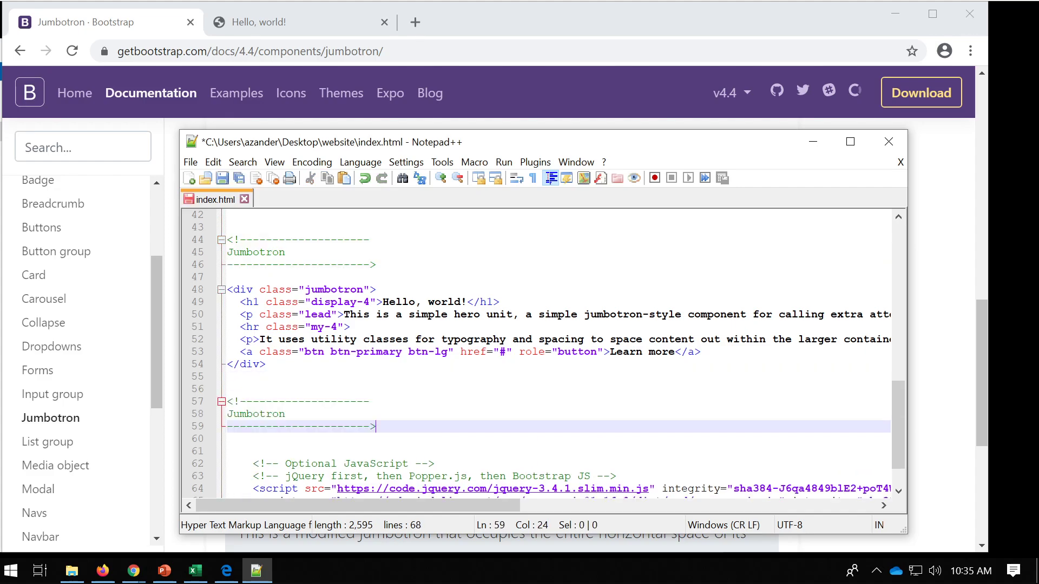
{"action": "type", "text": "e"}
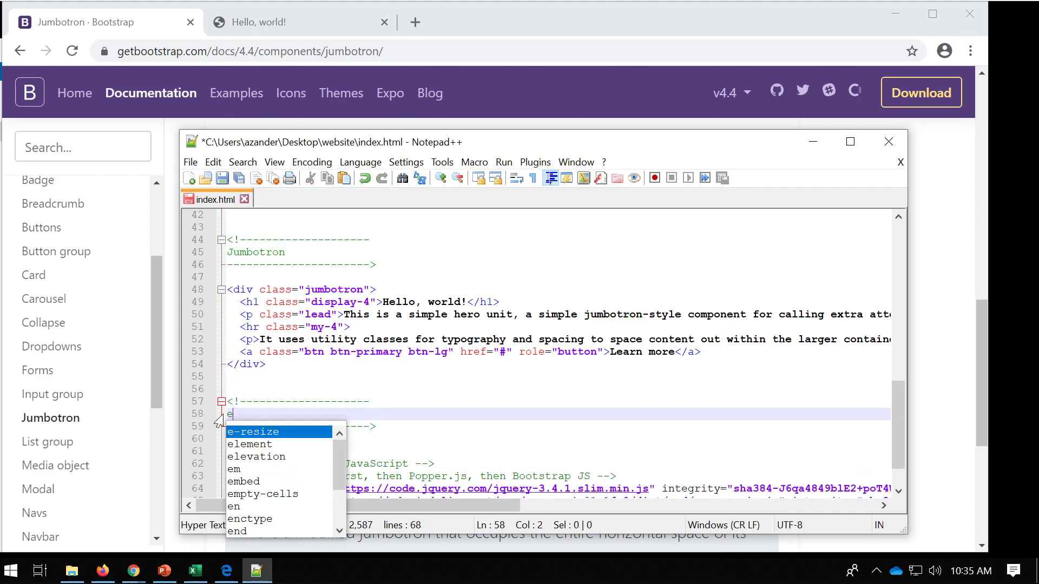
{"action": "type", "text": "nd"}
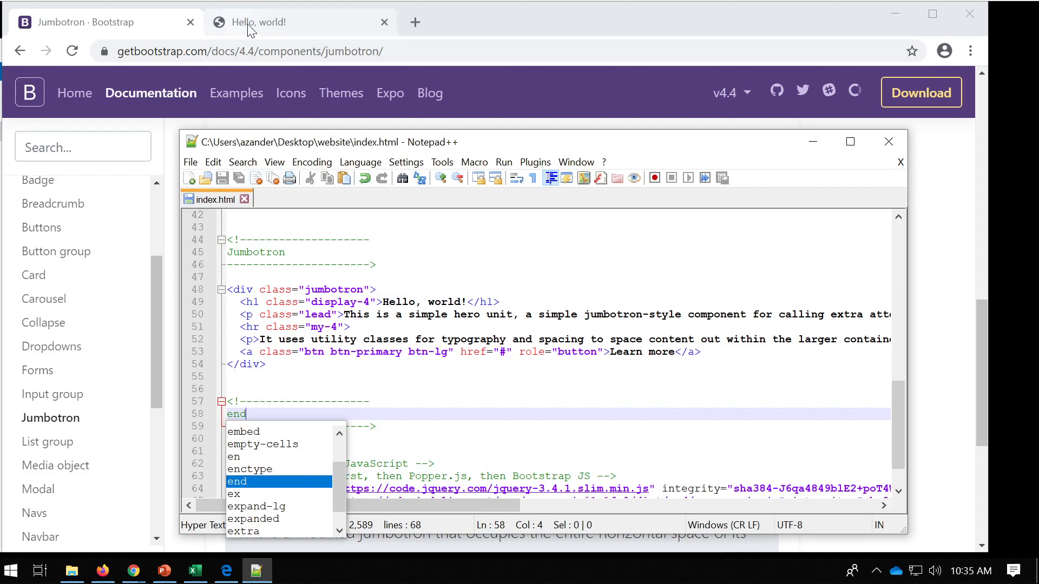
{"action": "left_click", "coordinate": [278, 22]}
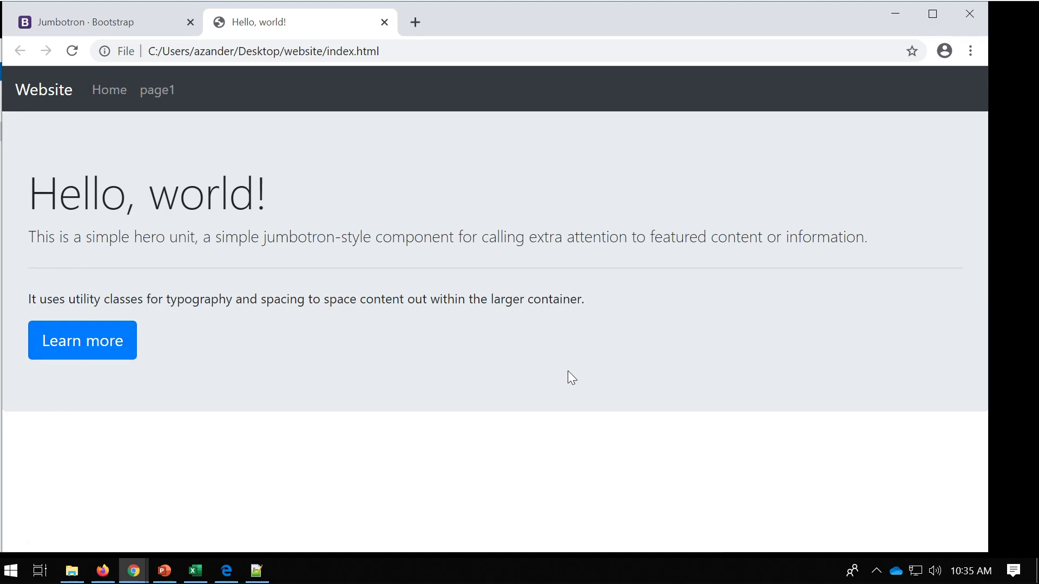
- Bring the index.html source in Notepad++ back in front of Chrome
{"action": "left_click", "coordinate": [256, 569]}
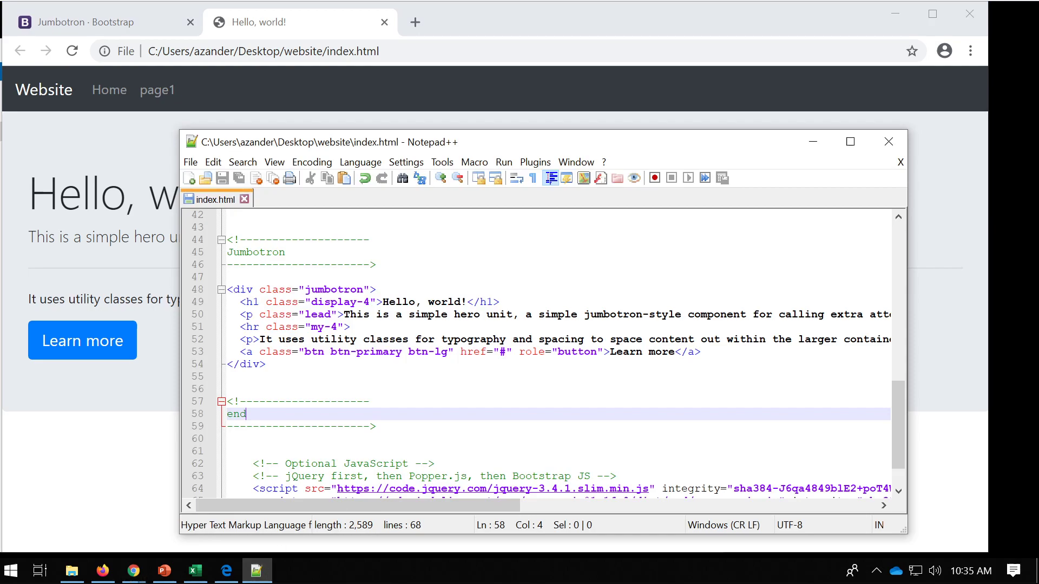
- Select the jumbotron class on line 48 and edit the h1 heading's display class
{"action": "left_click", "coordinate": [239, 290]}
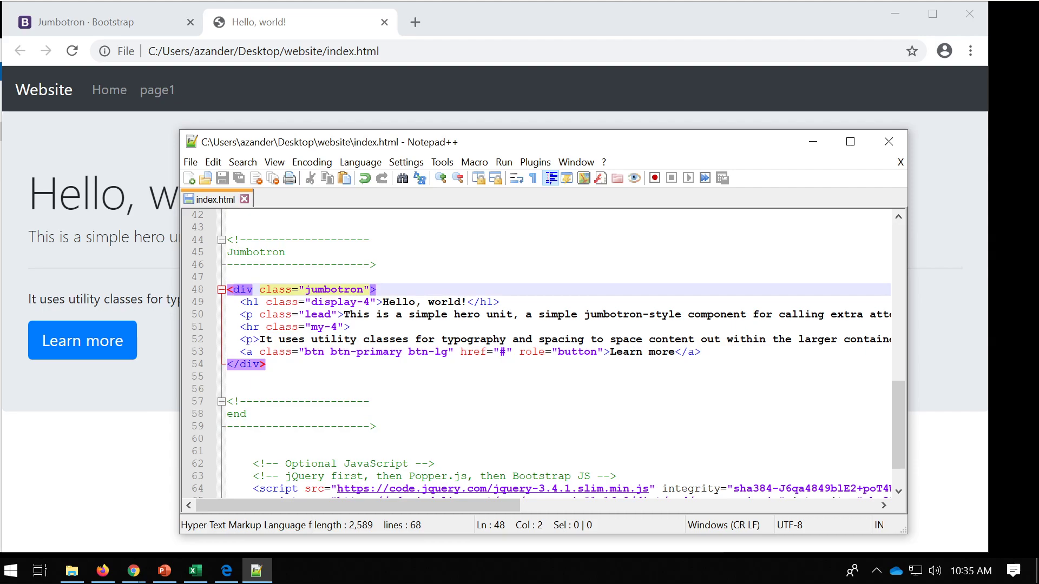
{"action": "double_click", "coordinate": [334, 289]}
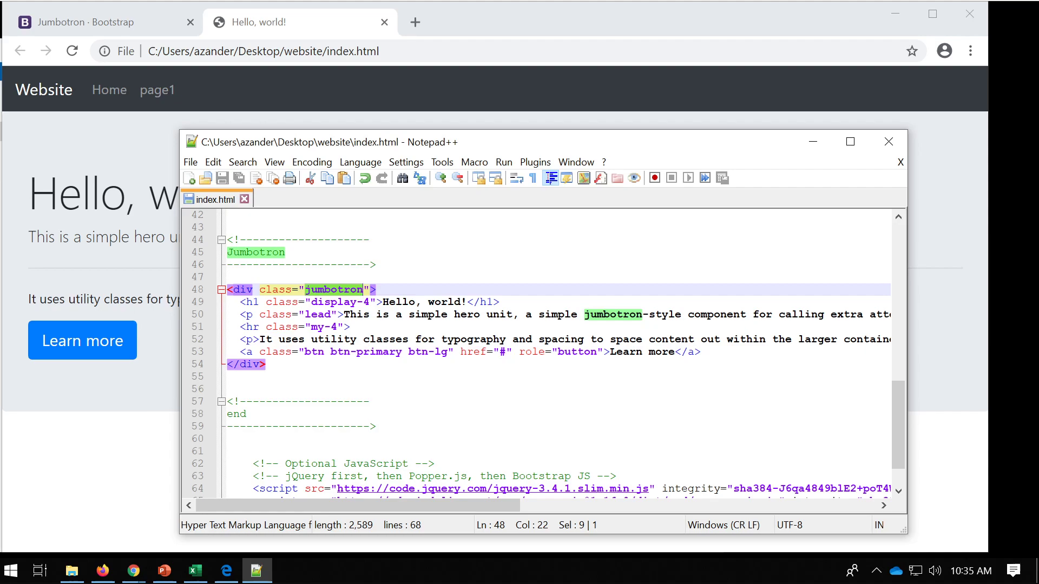
{"action": "left_click", "coordinate": [265, 302]}
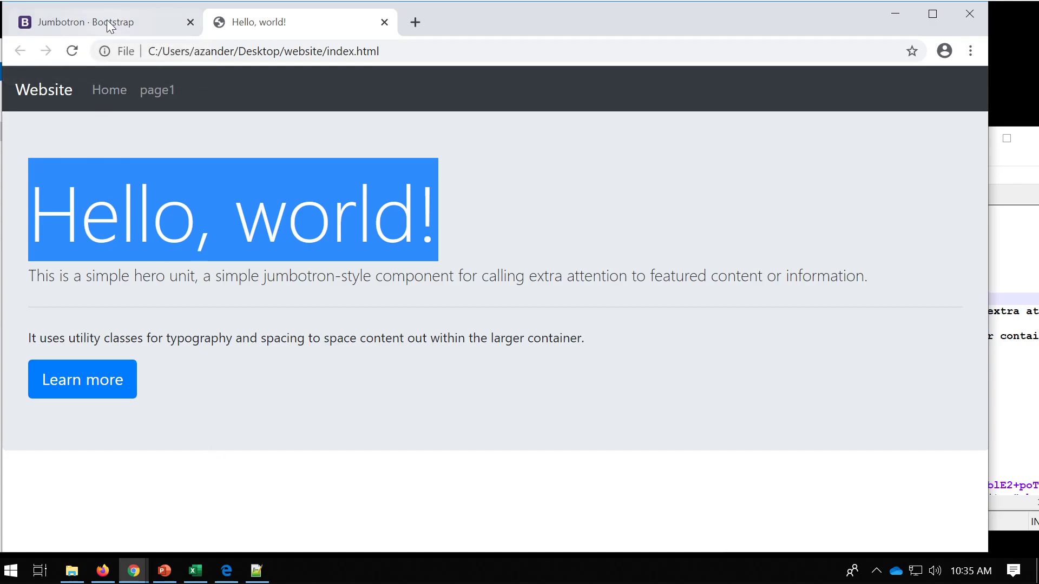
- Search the docs for 'display', open Typography display headings, and select display-2
{"action": "left_click", "coordinate": [86, 22]}
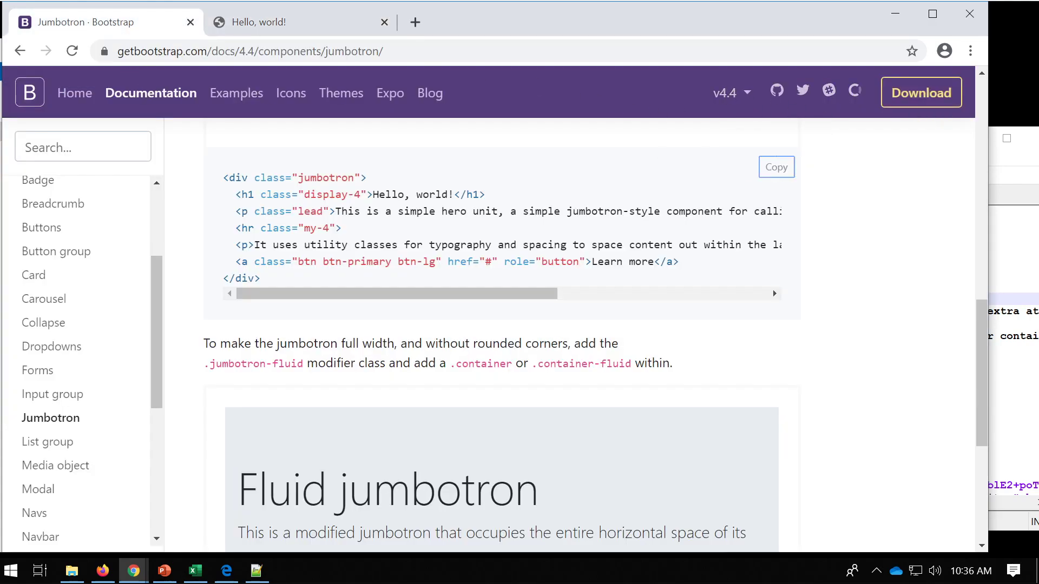
{"action": "type", "text": "display"}
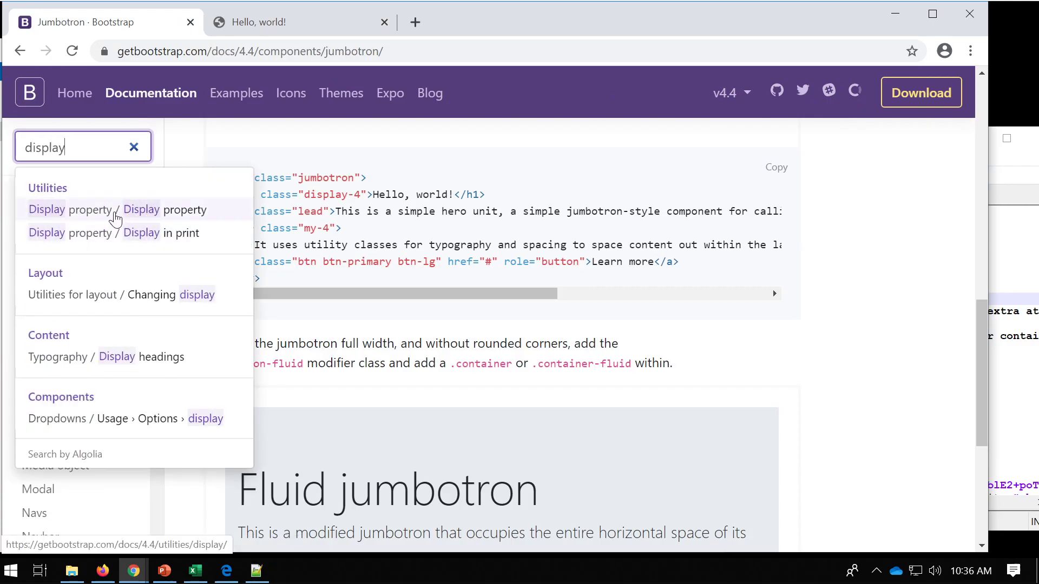
{"action": "left_click", "coordinate": [140, 356]}
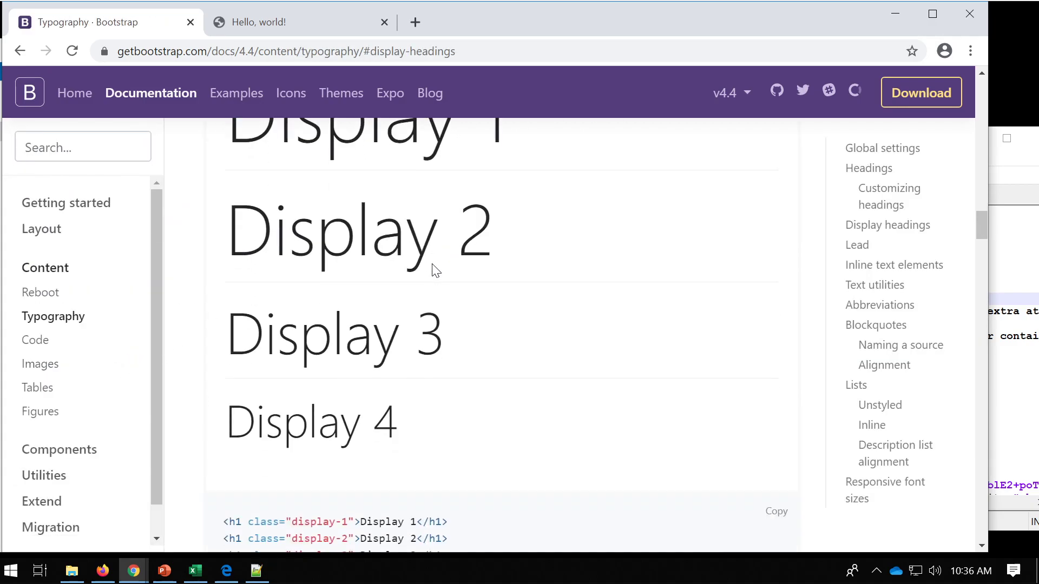
{"action": "mouse_move", "coordinate": [464, 287]}
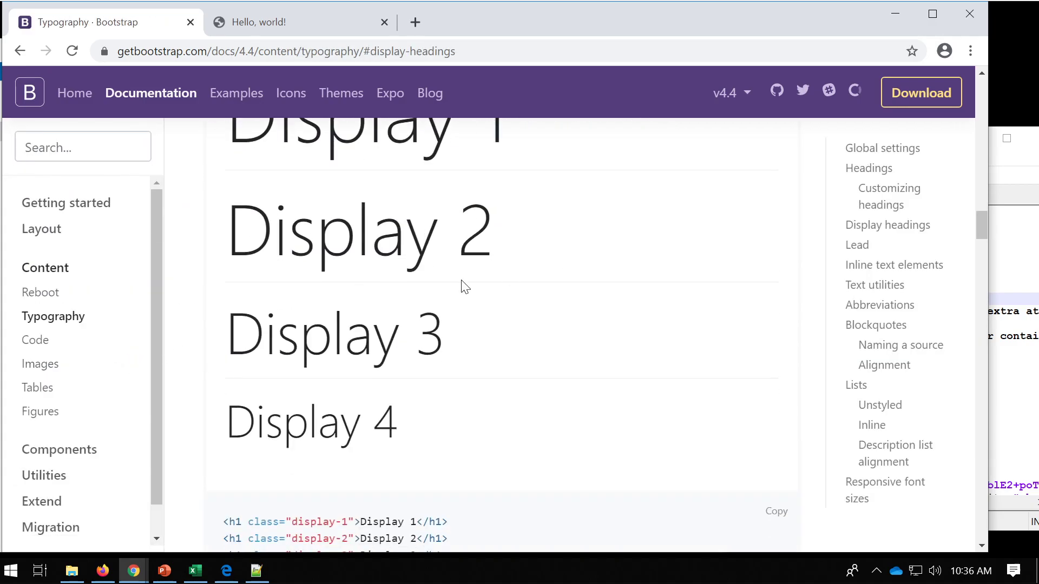
{"action": "scroll", "scroll_direction": "down", "scroll_amount": 3}
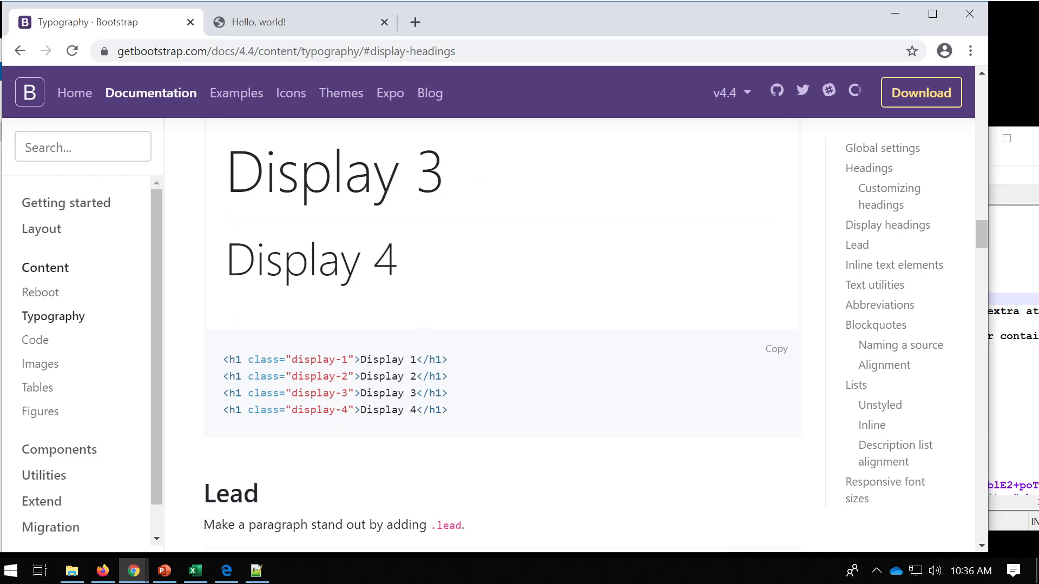
{"action": "double_click", "coordinate": [324, 377]}
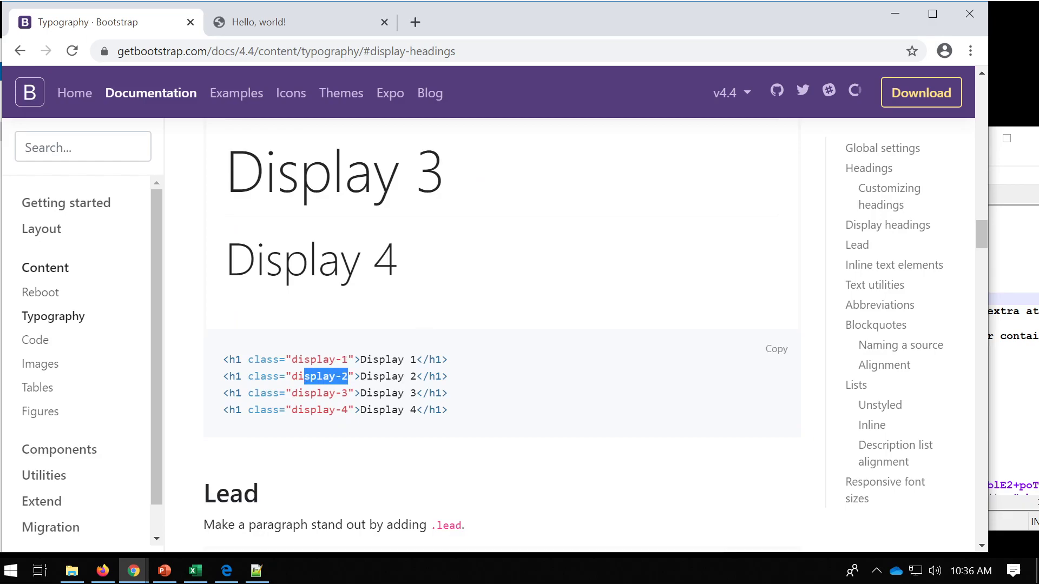
{"action": "scroll", "scroll_direction": "down", "scroll_amount": 3}
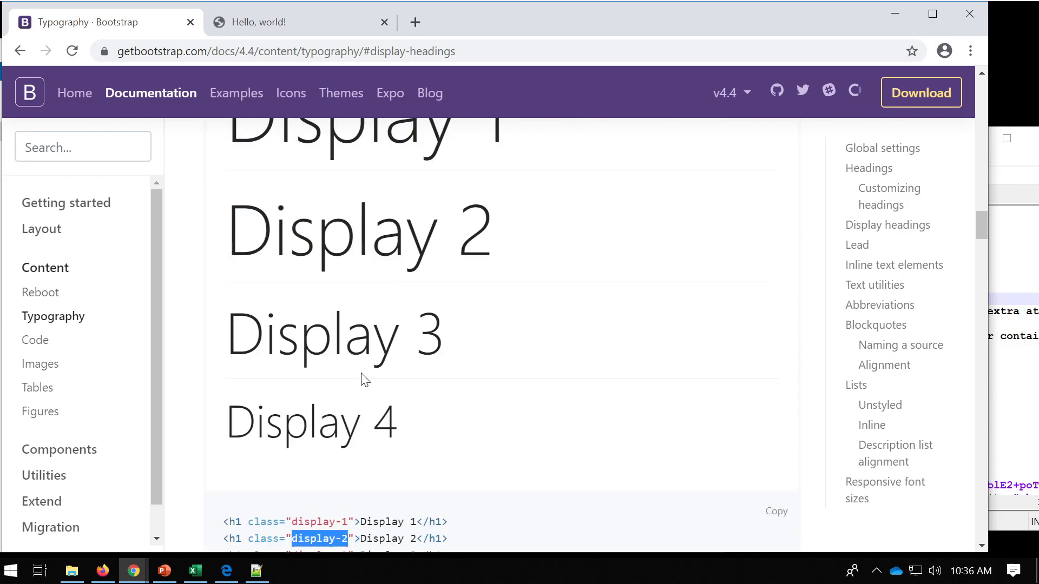
{"action": "scroll", "scroll_direction": "down", "scroll_amount": 3}
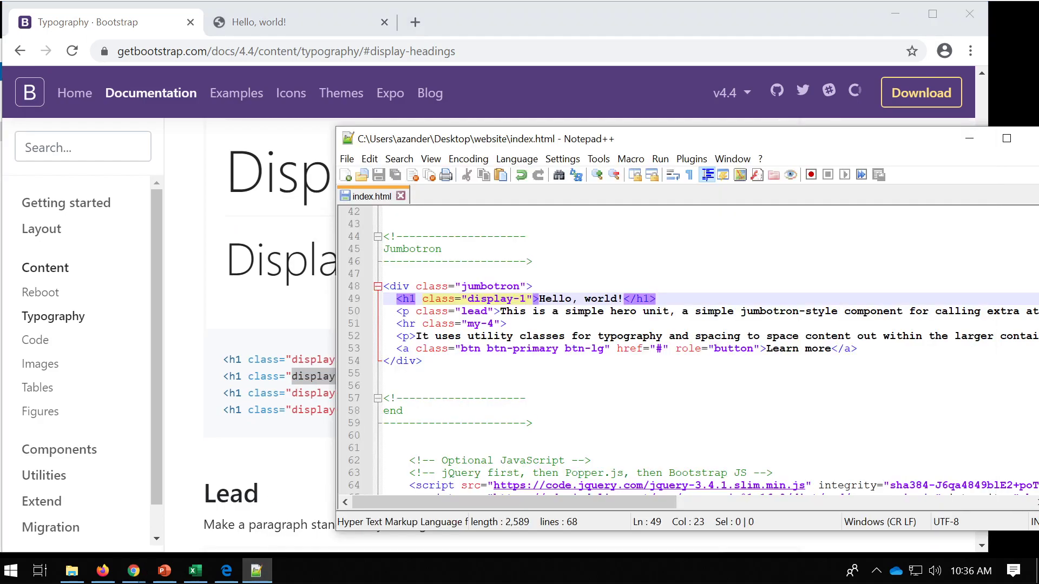
{"action": "mouse_move", "coordinate": [115, 479]}
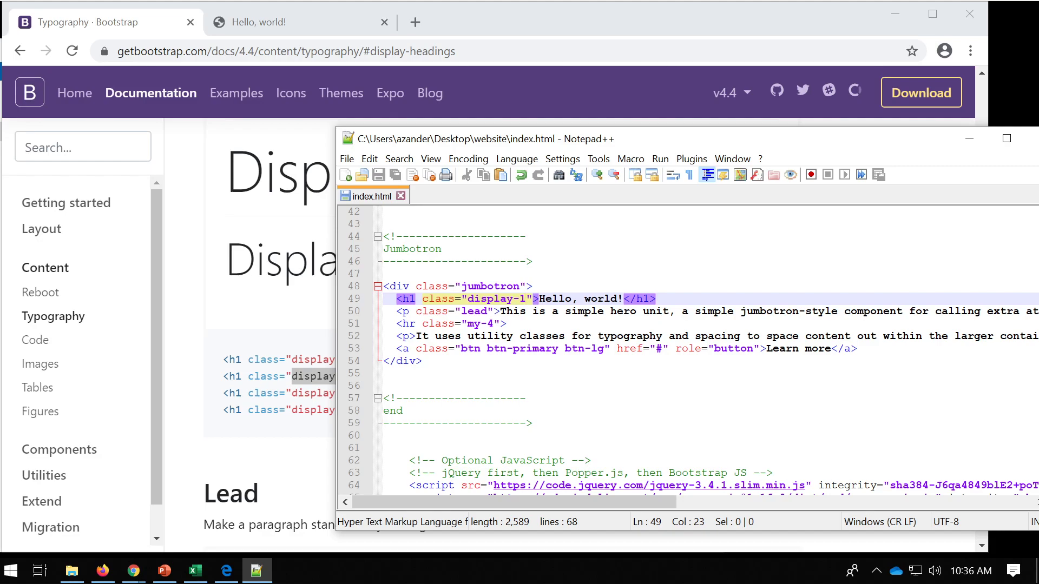
- Change the heading to 'Welcome to my website', then select and search for 'lead'
{"action": "left_click_drag", "start_coordinate": [540, 298], "coordinate": [622, 299]}
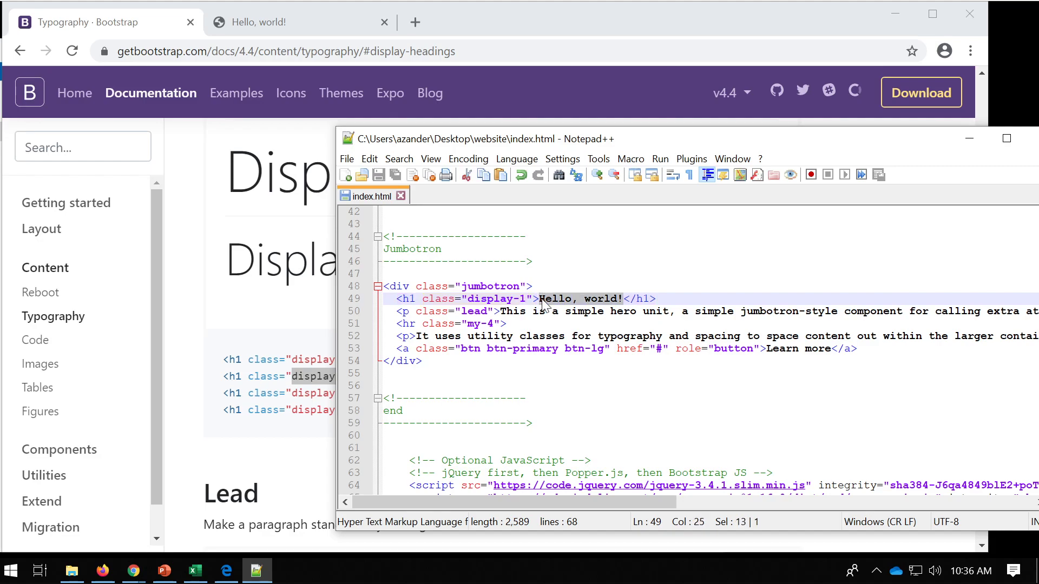
{"action": "type", "text": "WElcom"}
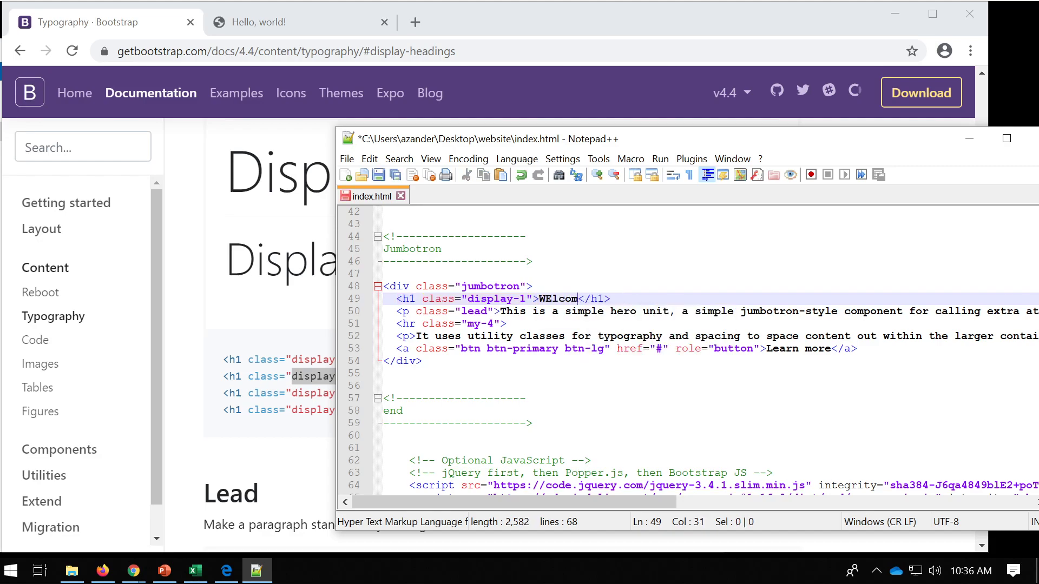
{"action": "type", "text": "Welcome to m"}
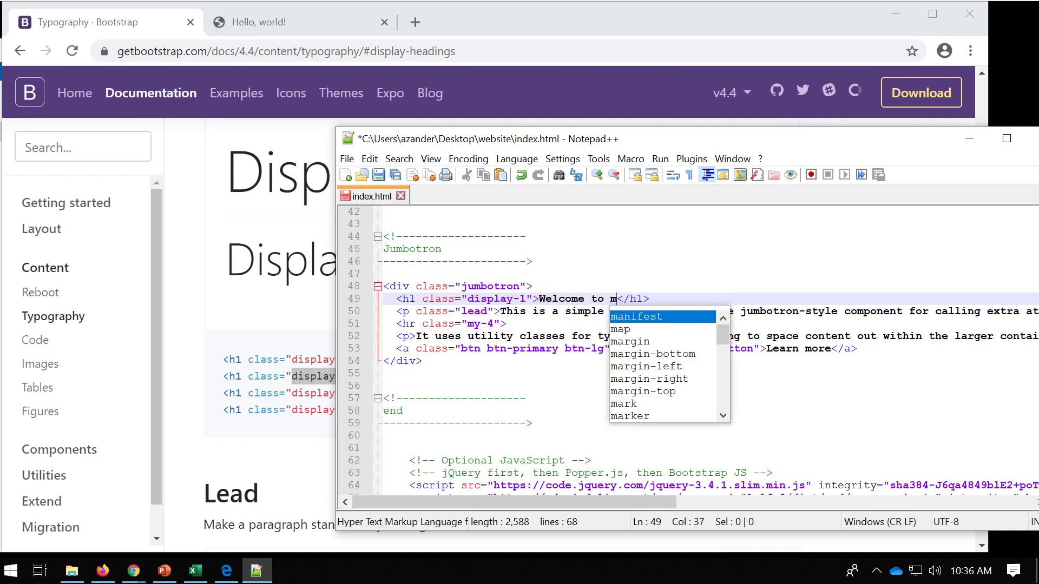
{"action": "type", "text": "y website"}
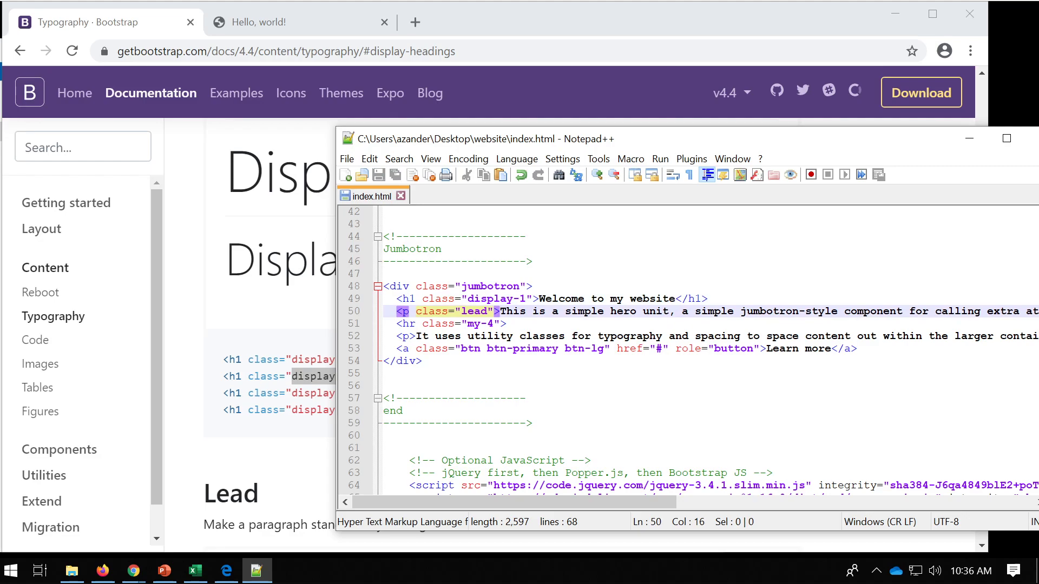
{"action": "double_click", "coordinate": [474, 311]}
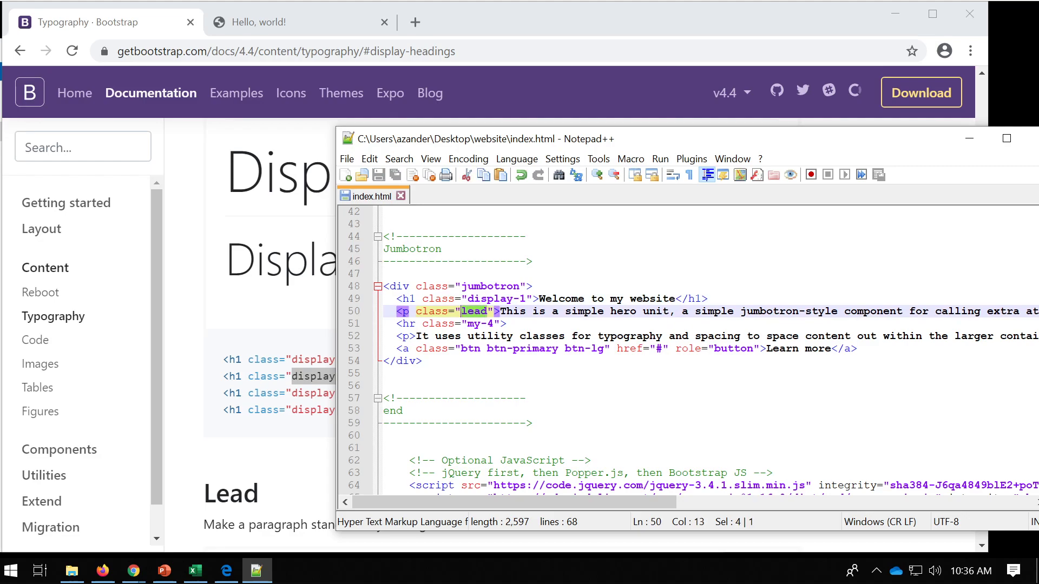
{"action": "type", "text": "lead"}
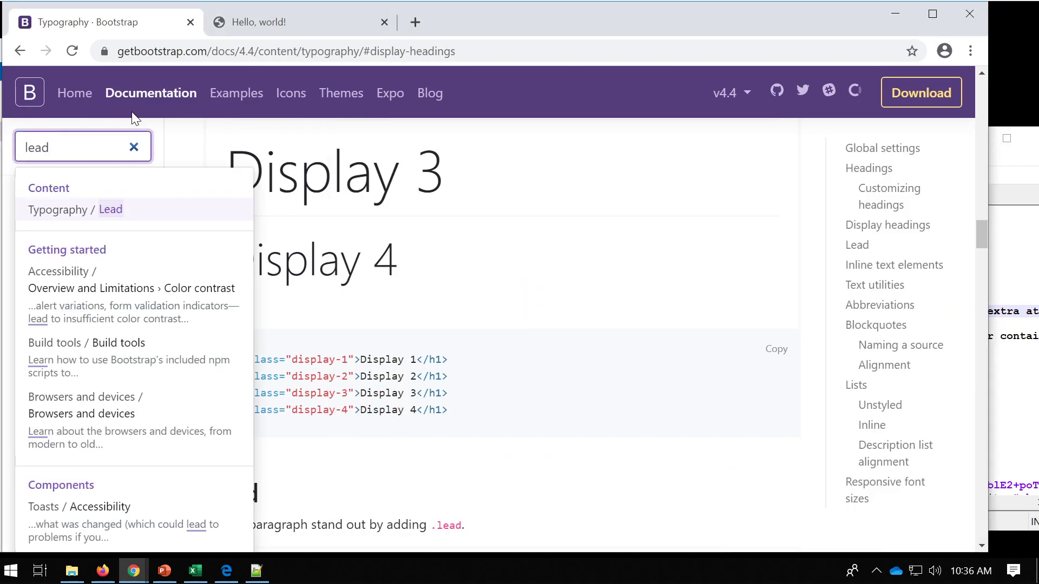
- Open the Typography Lead docs and scroll to Blockquotes alignment to select 'text-center'
{"action": "left_click", "coordinate": [109, 210]}
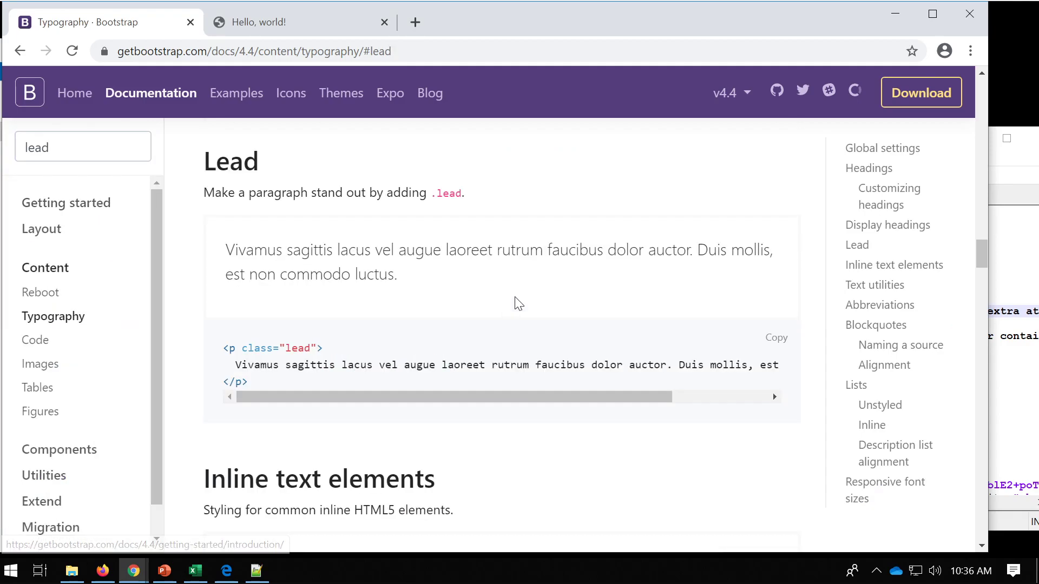
{"action": "mouse_move", "coordinate": [293, 216]}
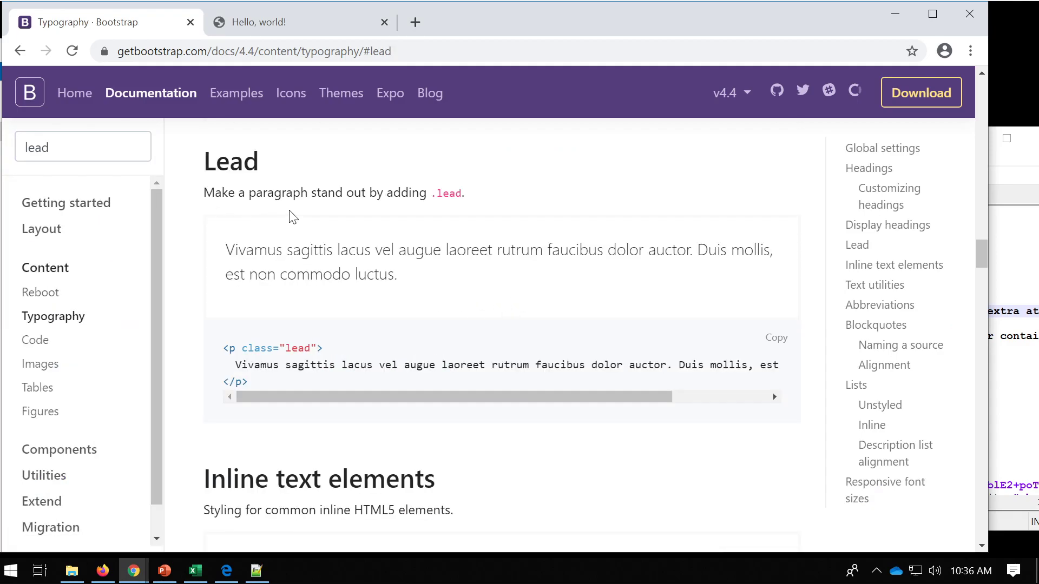
{"action": "mouse_move", "coordinate": [455, 207]}
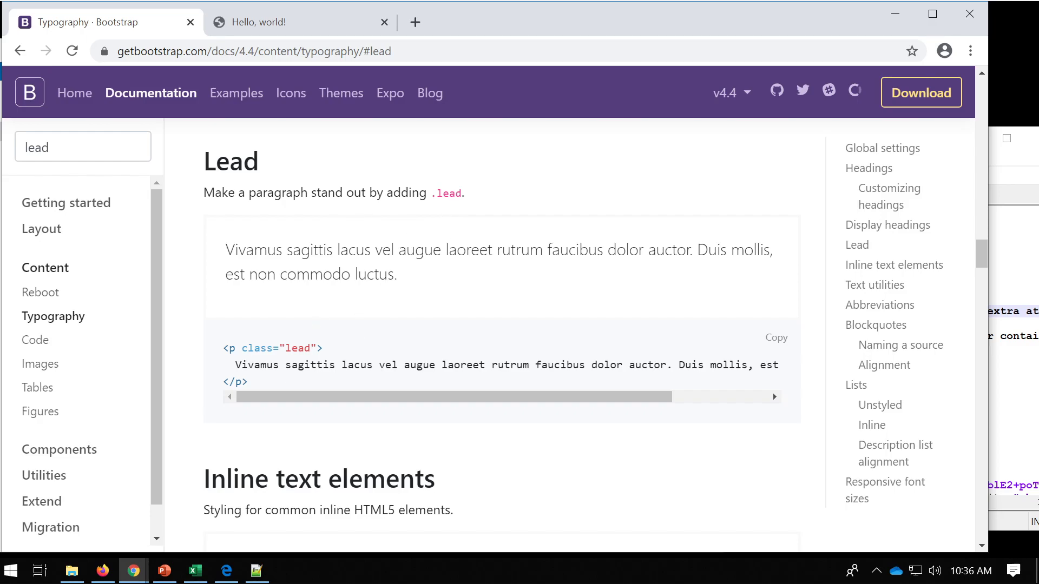
{"action": "scroll", "scroll_direction": "down", "scroll_amount": 3}
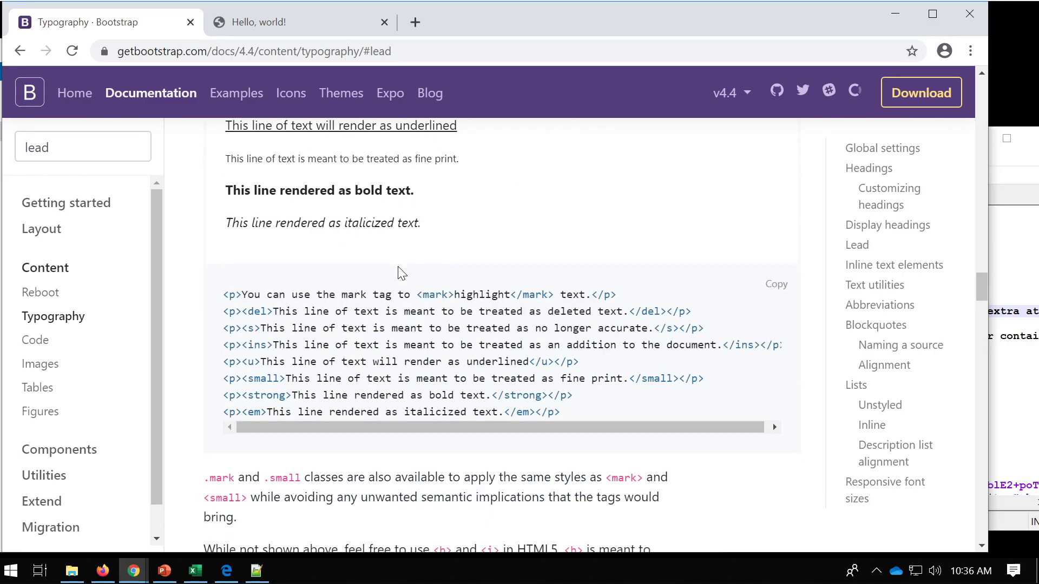
{"action": "scroll", "scroll_direction": "down", "scroll_amount": 3}
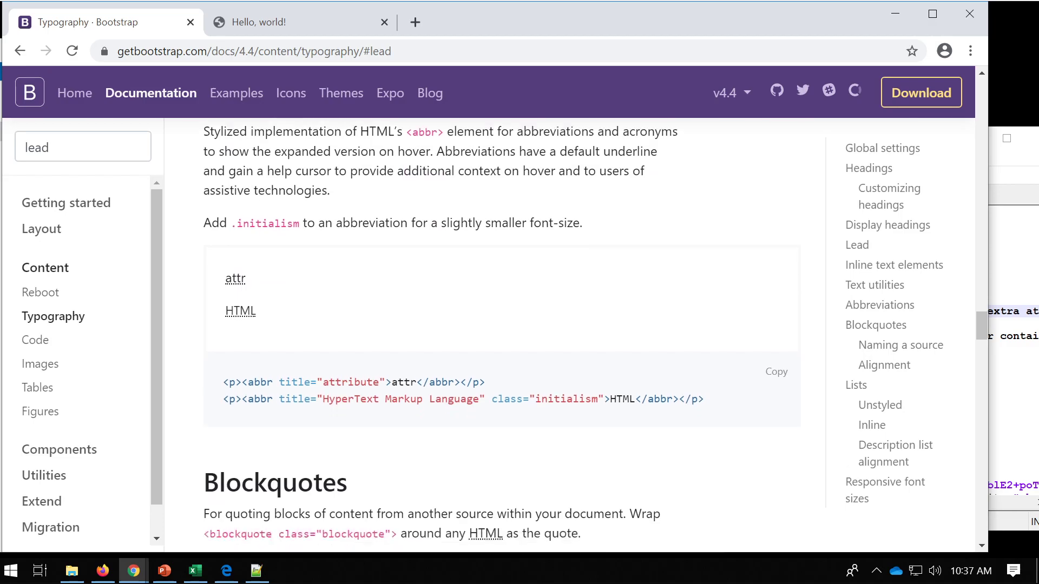
{"action": "scroll", "scroll_direction": "down", "scroll_amount": 3}
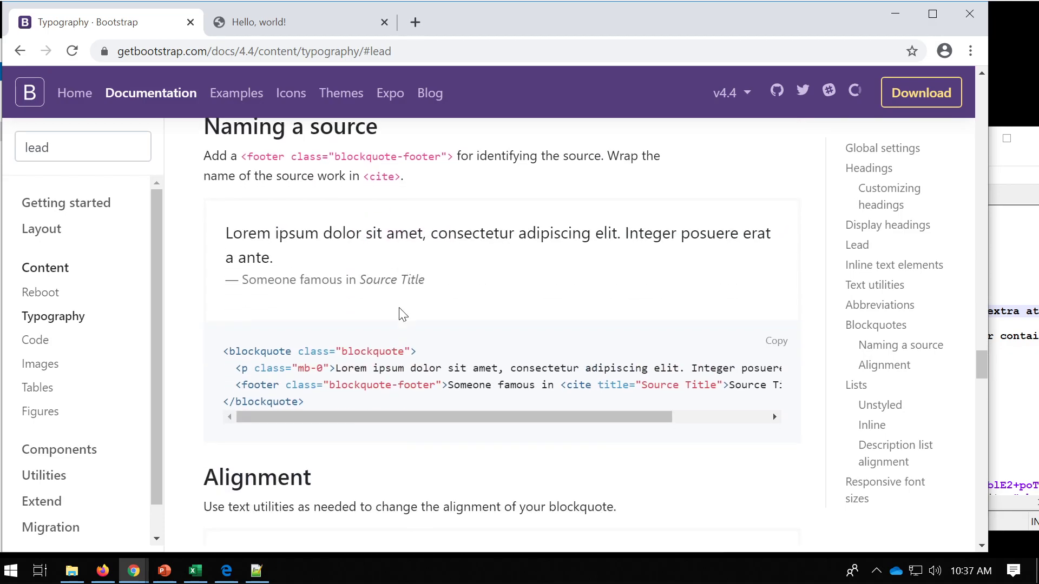
{"action": "scroll", "scroll_direction": "down", "scroll_amount": 3}
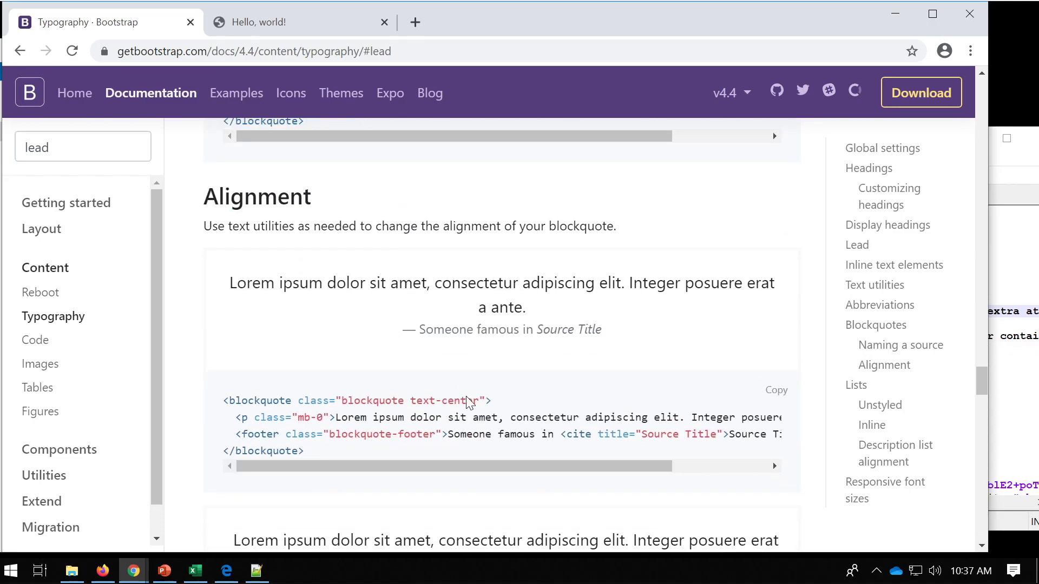
{"action": "double_click", "coordinate": [439, 401]}
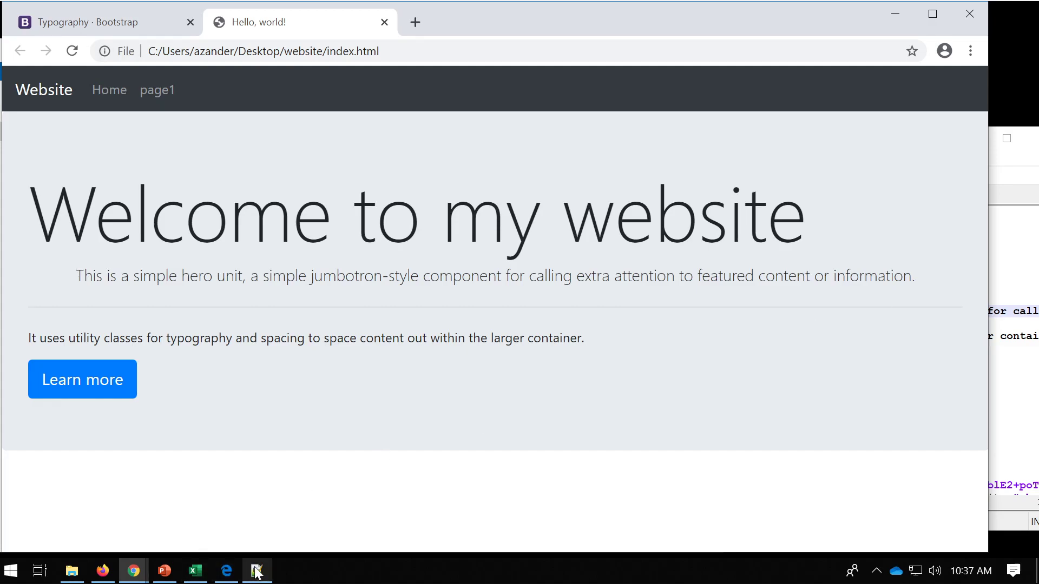
- Add text-center to the jumbotron h1 and second paragraph class attributes
{"action": "left_click", "coordinate": [257, 569]}
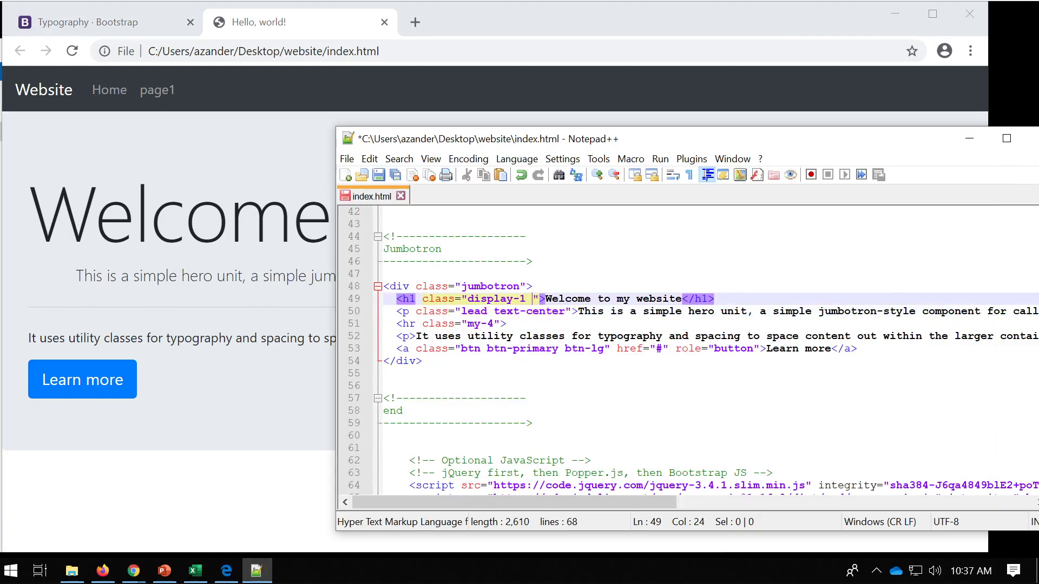
{"action": "type", "text": "text-center"}
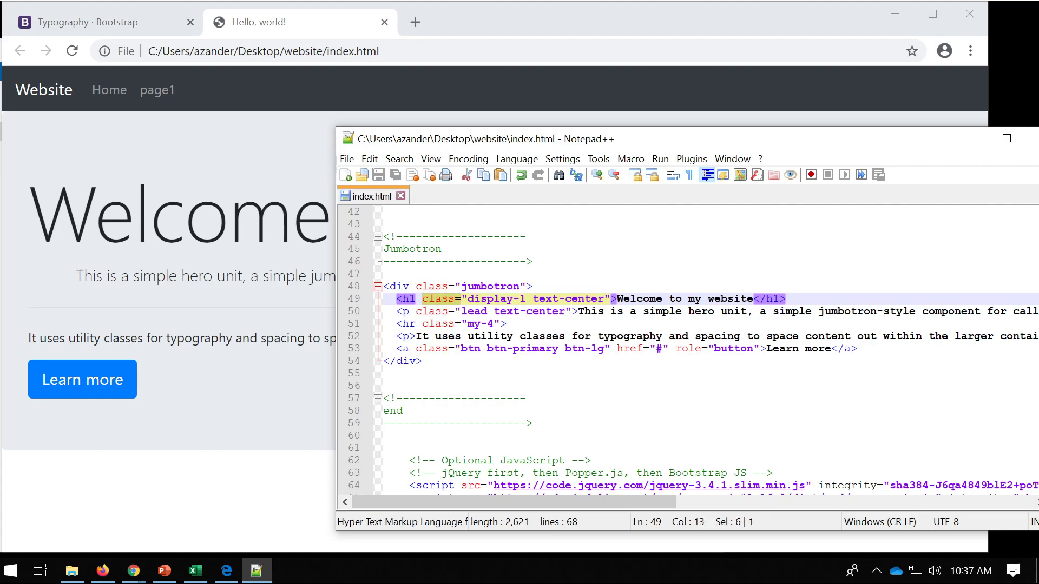
{"action": "left_click", "coordinate": [72, 51]}
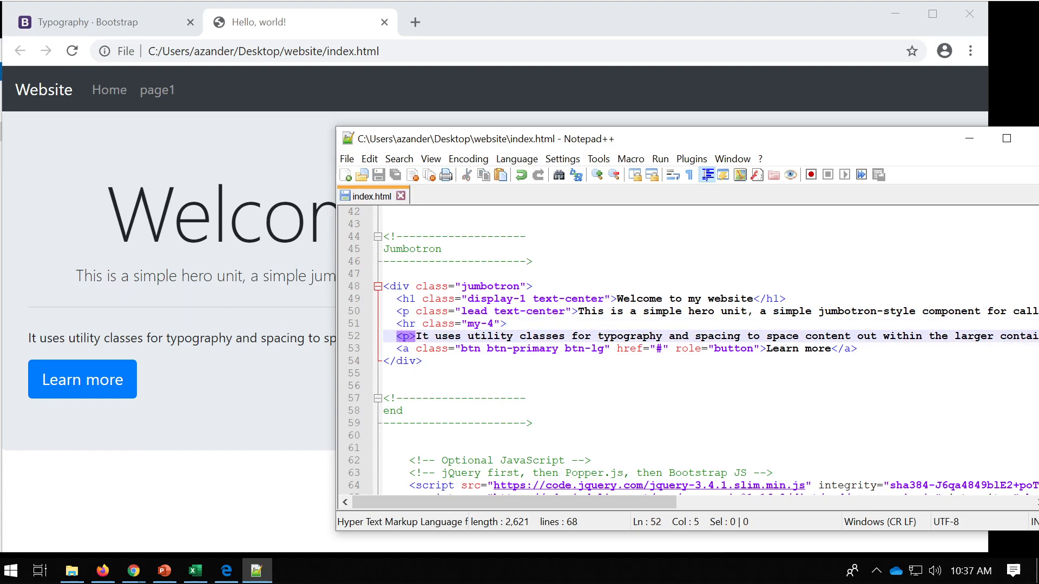
{"action": "type", "text": "class=@"}
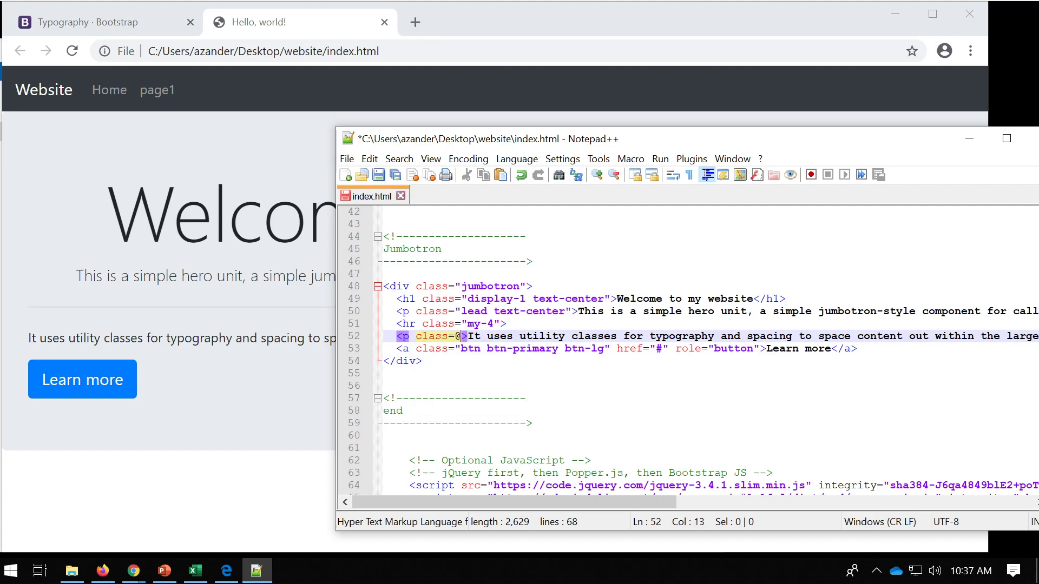
{"action": "type", "text": "text-center\""}
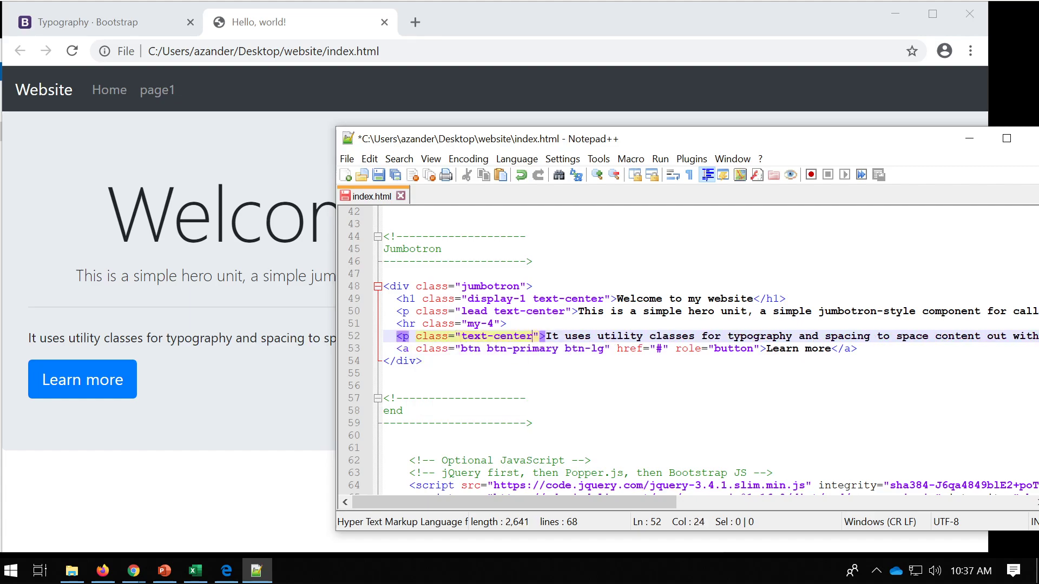
- Save index.html, try text-center on the button, and check the centred text in Chrome
{"action": "left_click", "coordinate": [378, 174]}
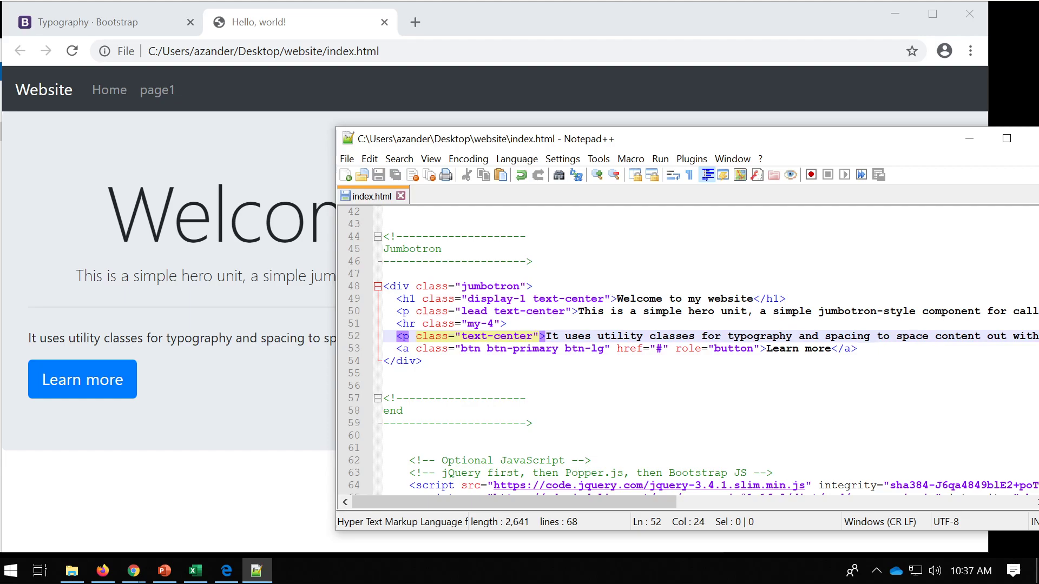
{"action": "type", "text": "text-center"}
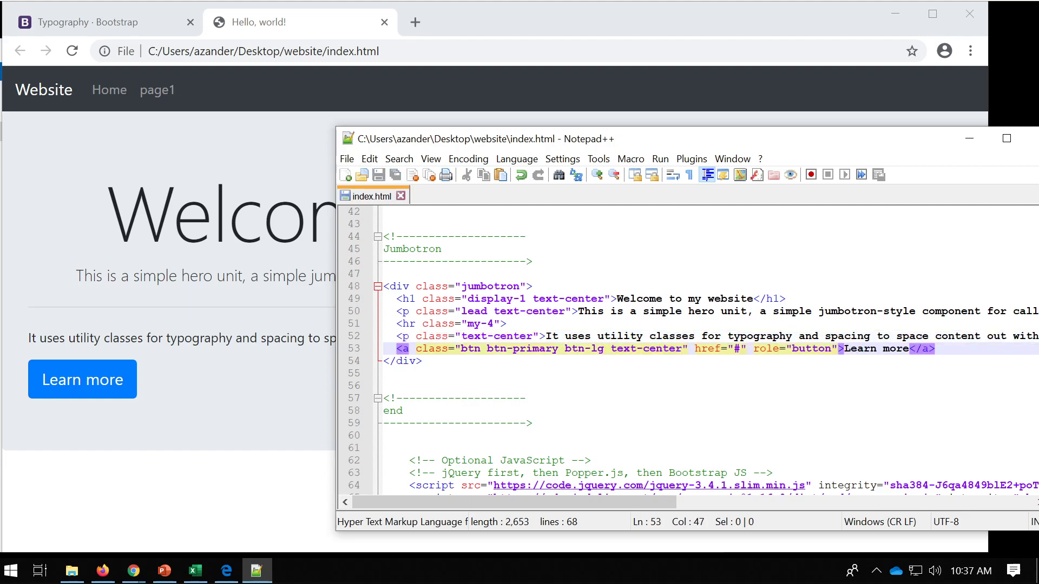
{"action": "left_click", "coordinate": [72, 51]}
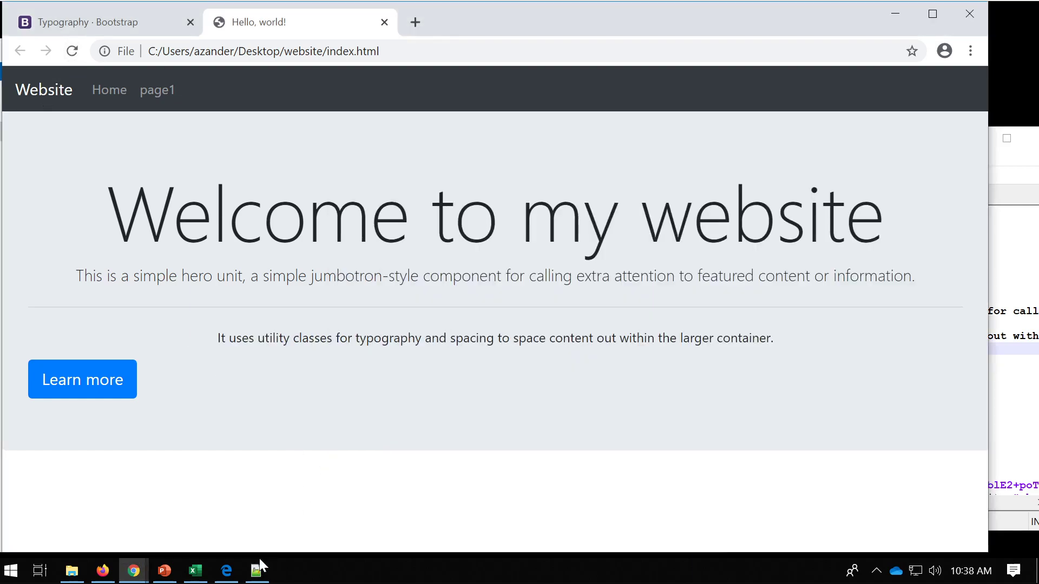
{"action": "left_click", "coordinate": [256, 569]}
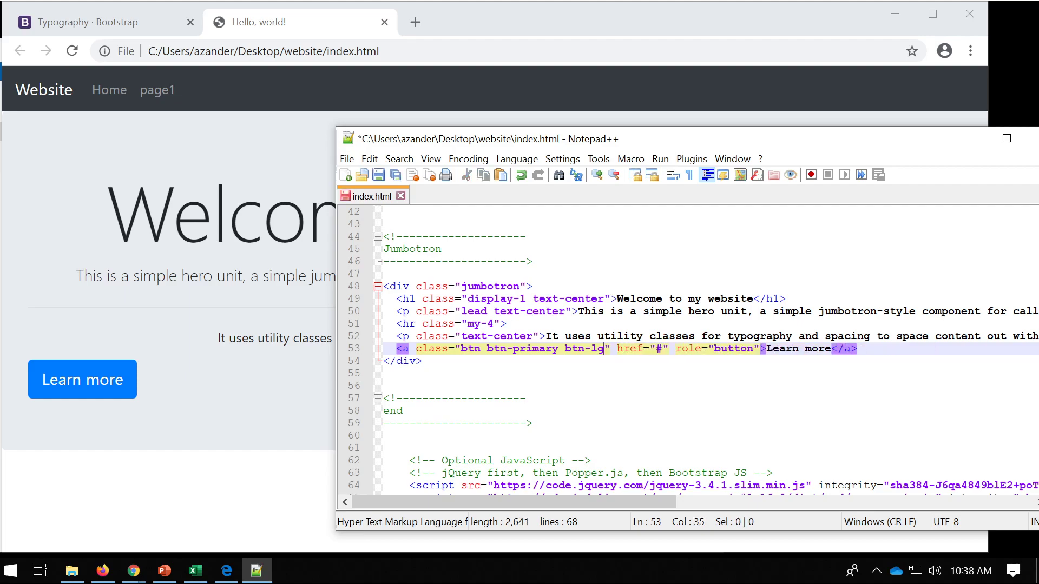
{"action": "left_click", "coordinate": [378, 174]}
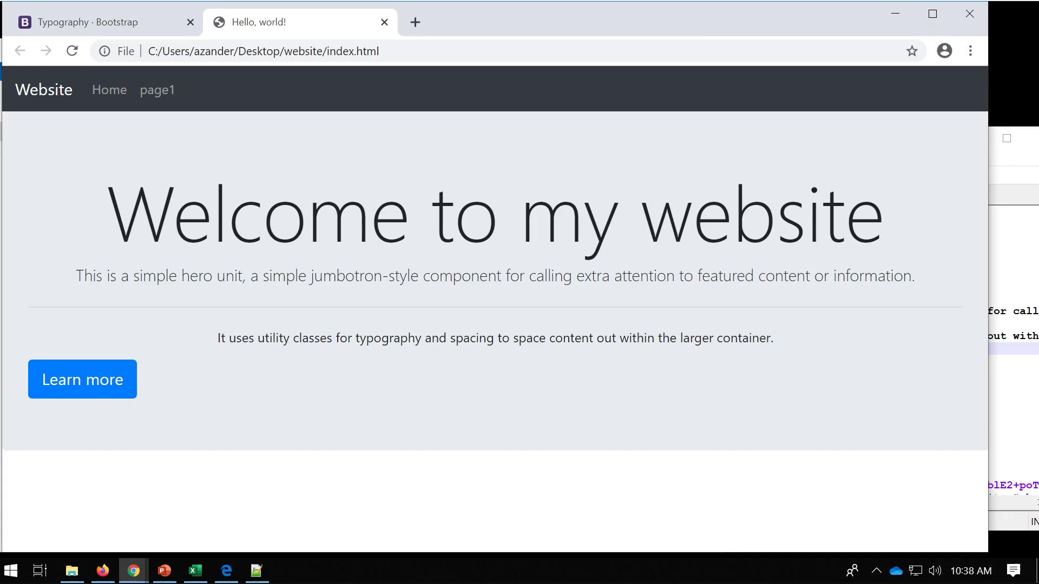
{"action": "mouse_move", "coordinate": [377, 381]}
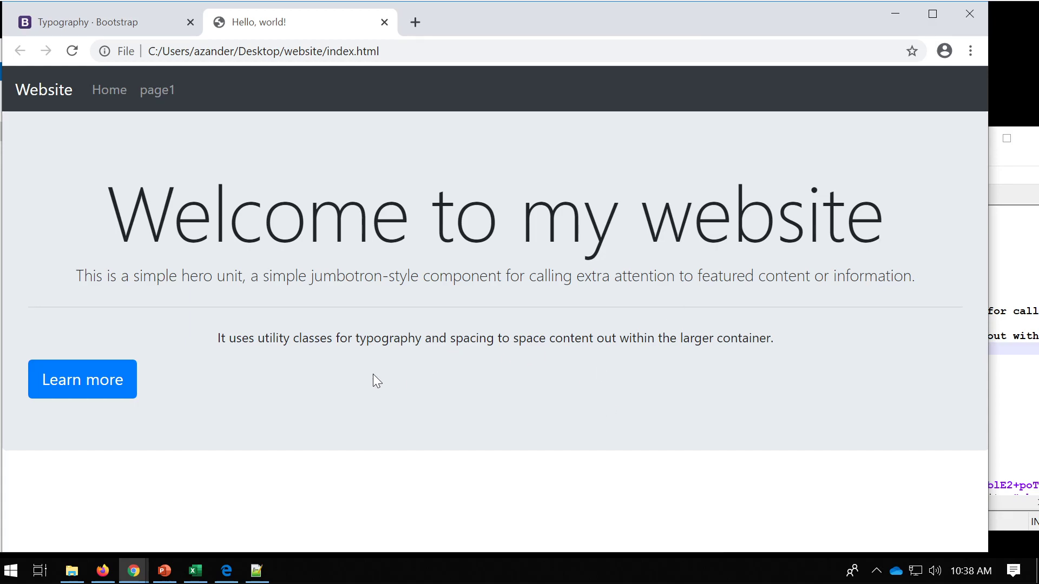
{"action": "mouse_move", "coordinate": [266, 547]}
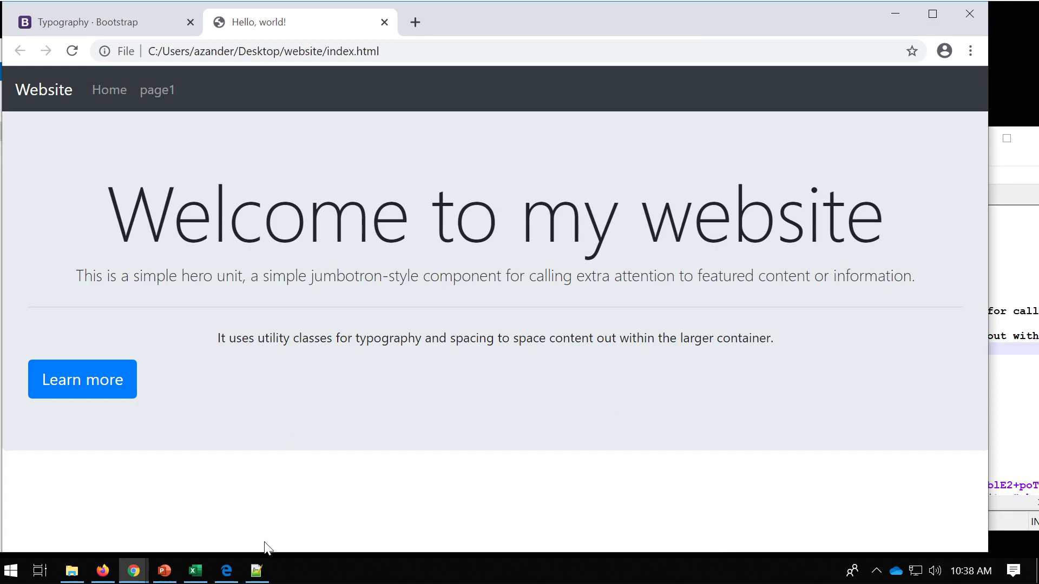
{"action": "left_click", "coordinate": [256, 570]}
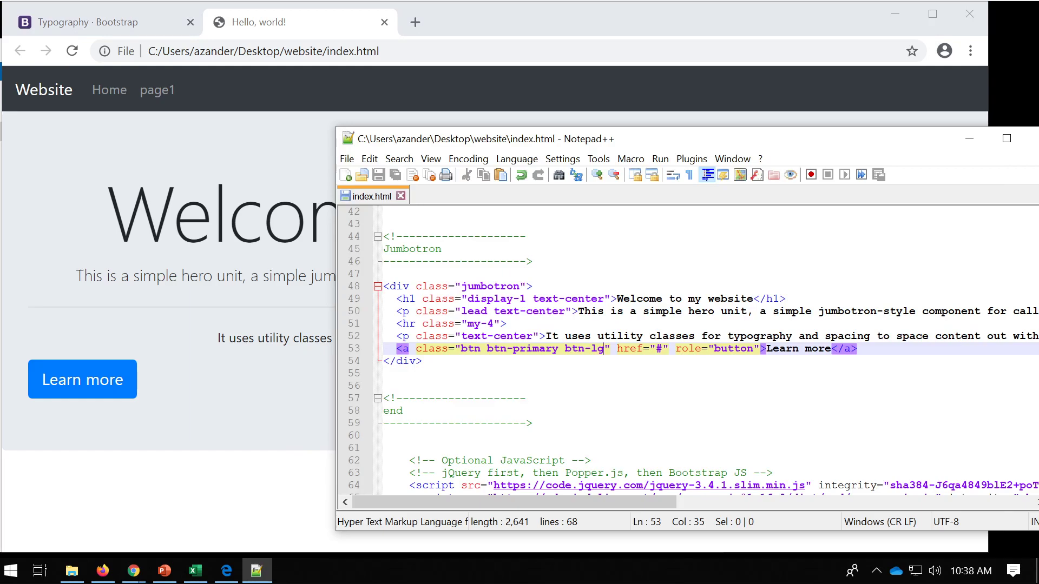
{"action": "left_click", "coordinate": [398, 298]}
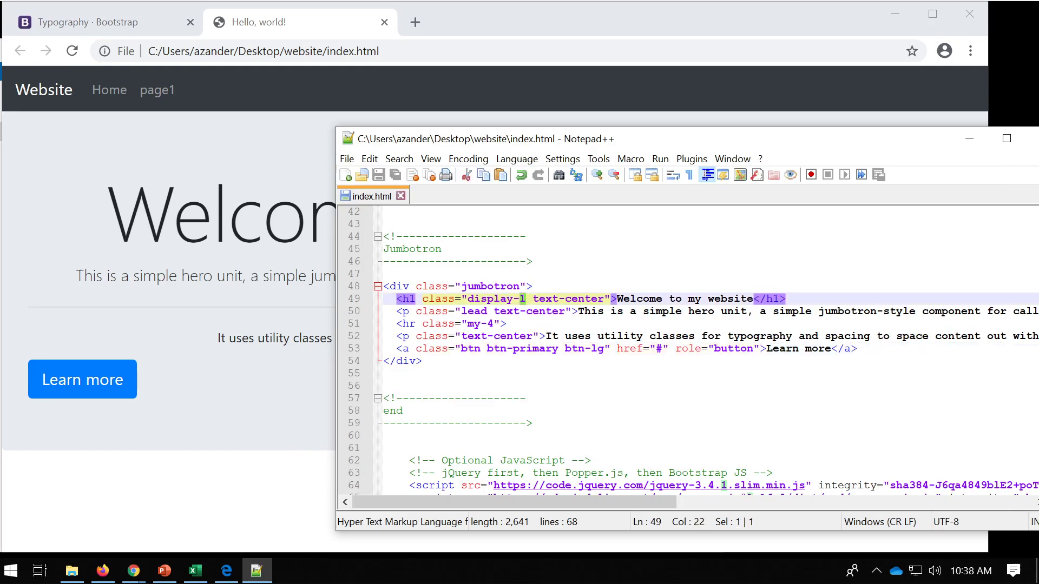
{"action": "left_click", "coordinate": [72, 51]}
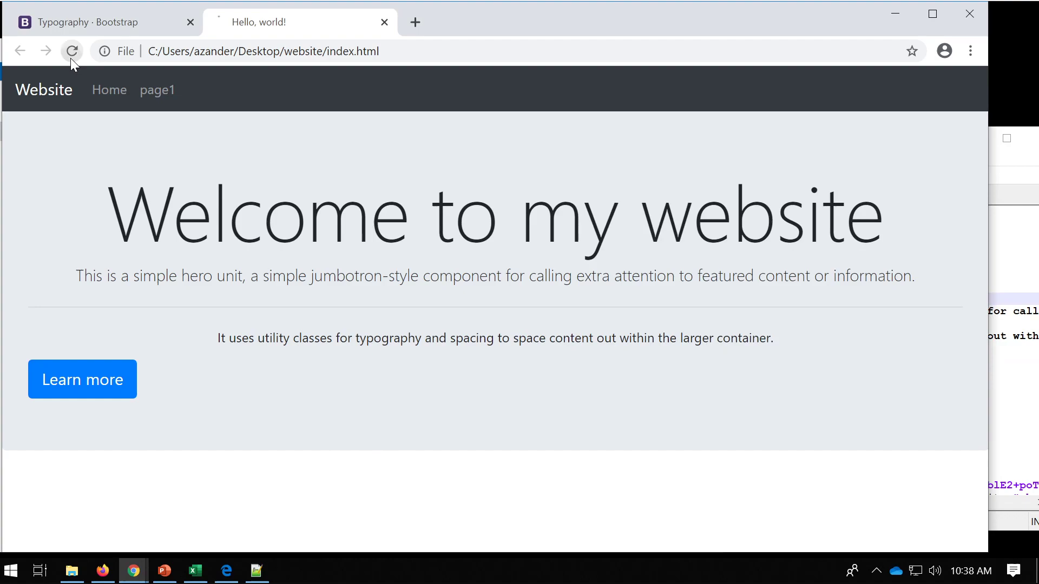
{"action": "left_click", "coordinate": [71, 51]}
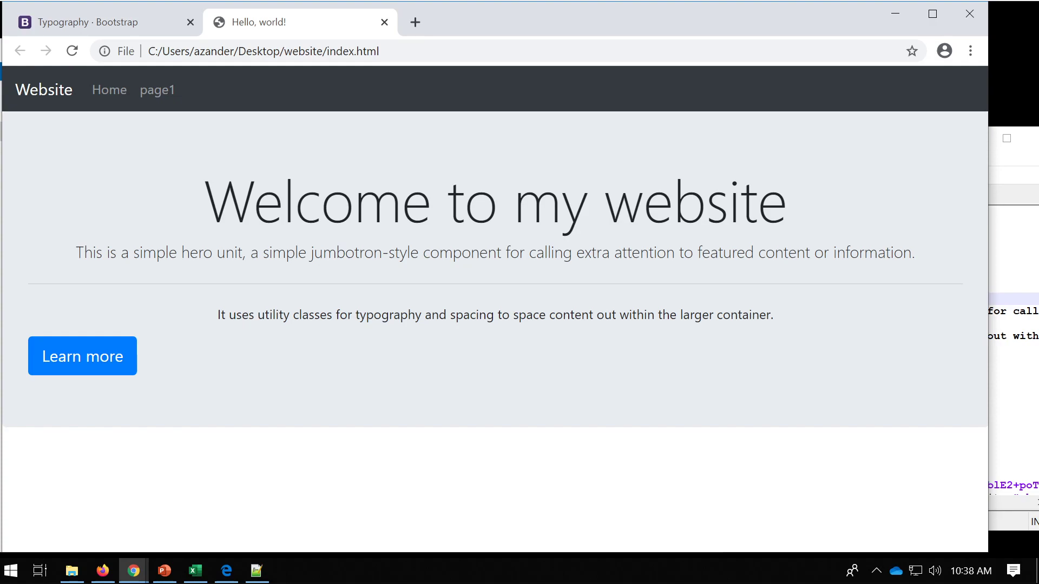
{"action": "mouse_move", "coordinate": [325, 361]}
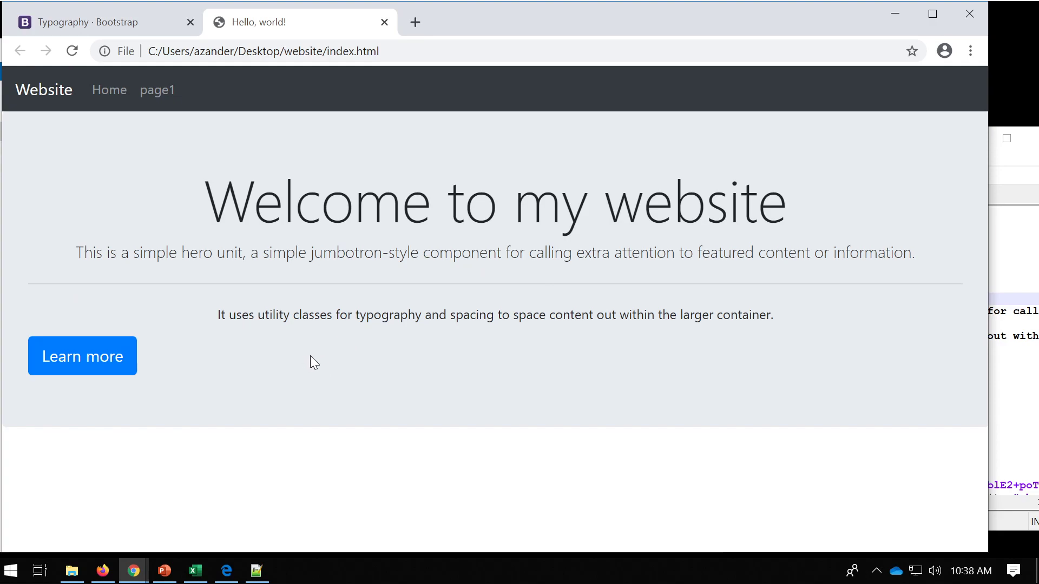
{"action": "mouse_move", "coordinate": [690, 296]}
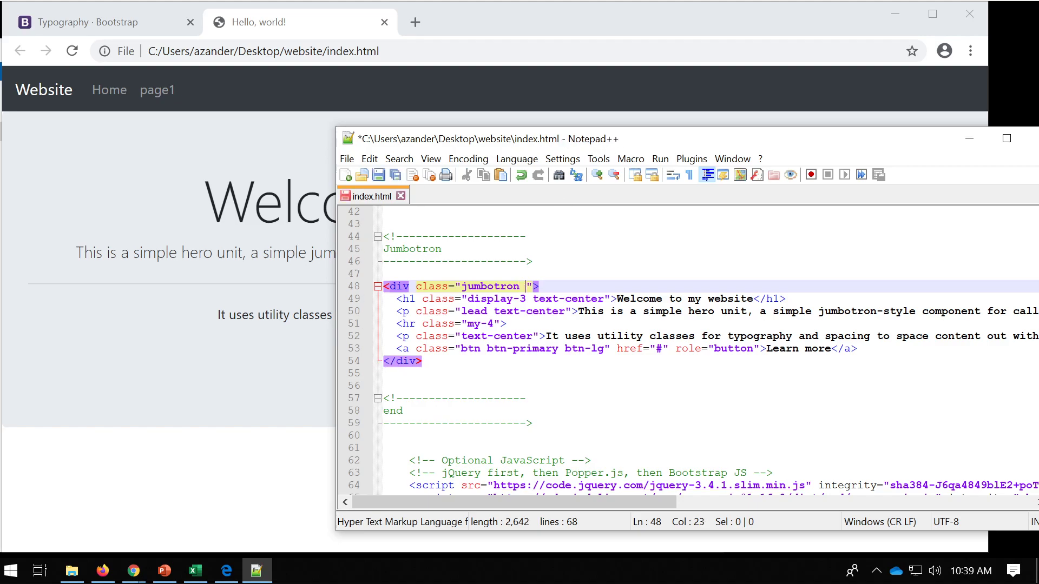
- Add text-center to the jumbotron div's class, then return to the index.html source
{"action": "type", "text": "text-center"}
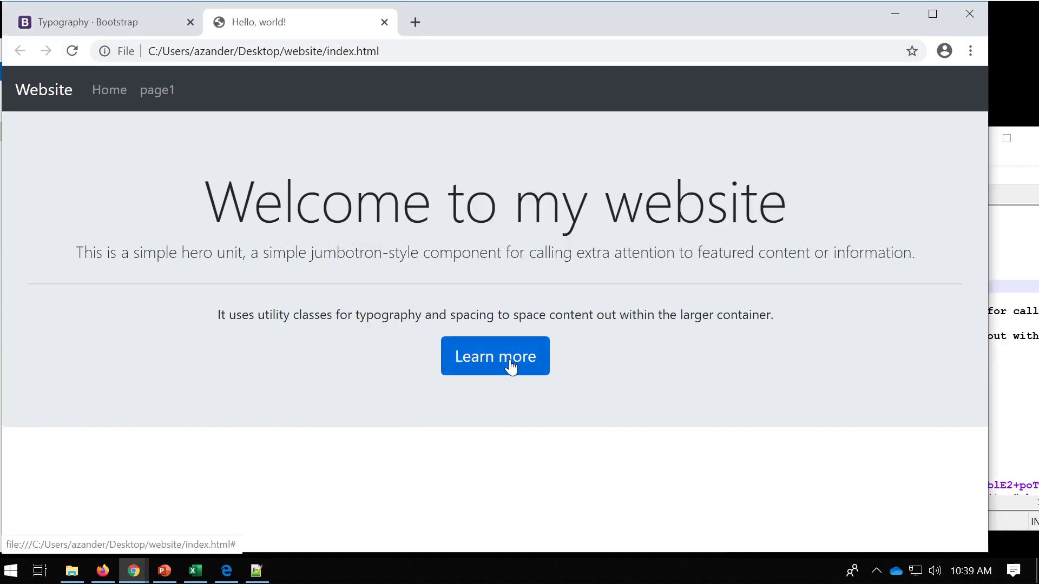
{"action": "mouse_move", "coordinate": [392, 369]}
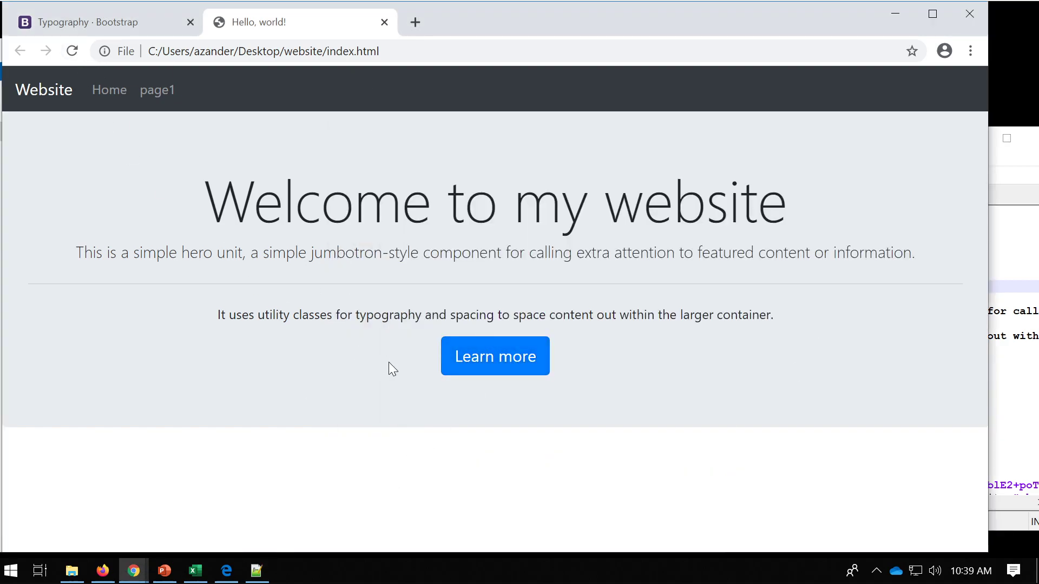
{"action": "left_click", "coordinate": [257, 570]}
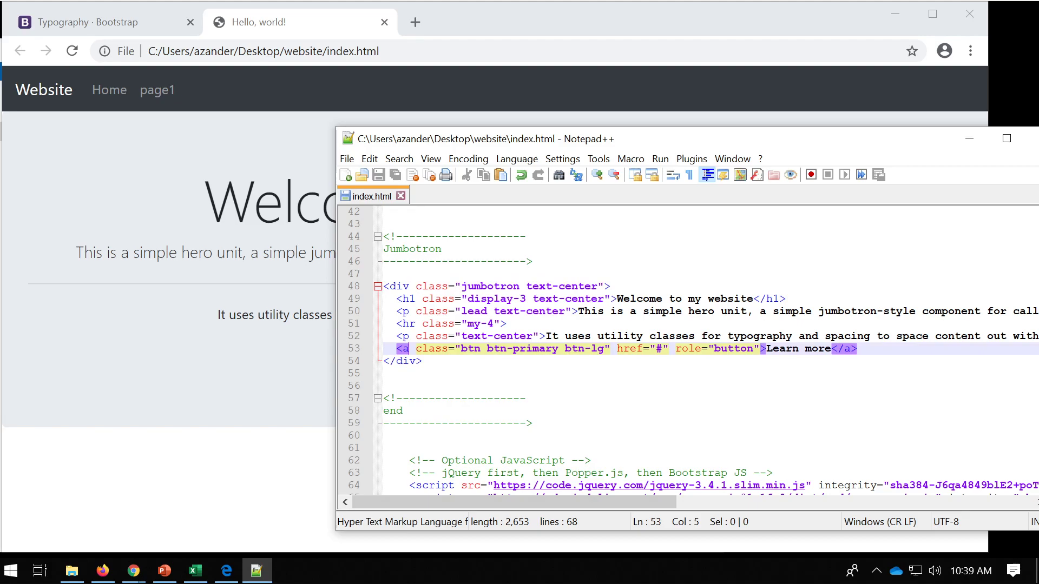
- Search the docs for 'btn-primary' and browse the Buttons page down to its Examples
{"action": "double_click", "coordinate": [522, 348]}
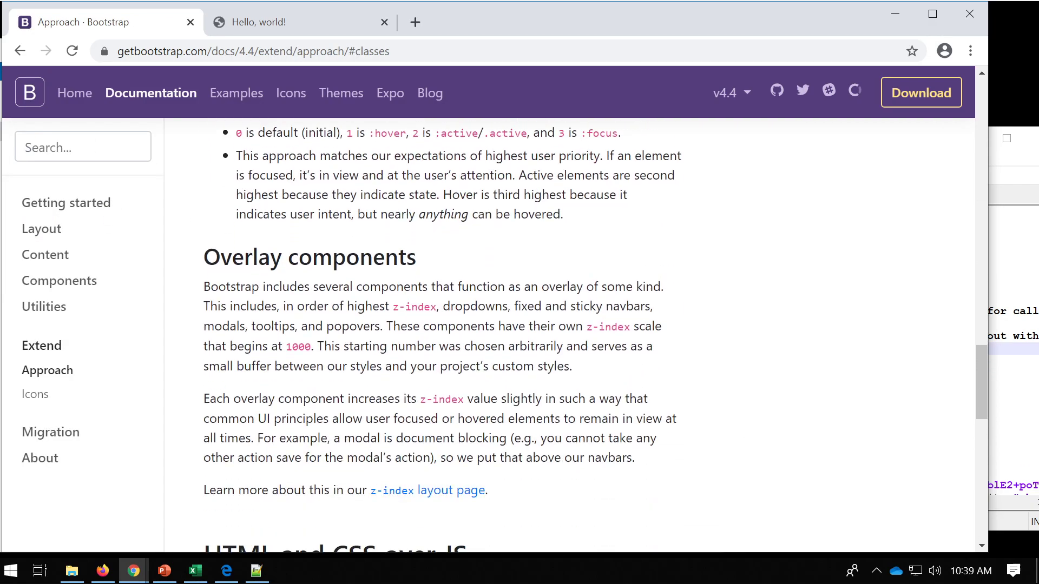
{"action": "scroll", "scroll_direction": "down", "scroll_amount": 3}
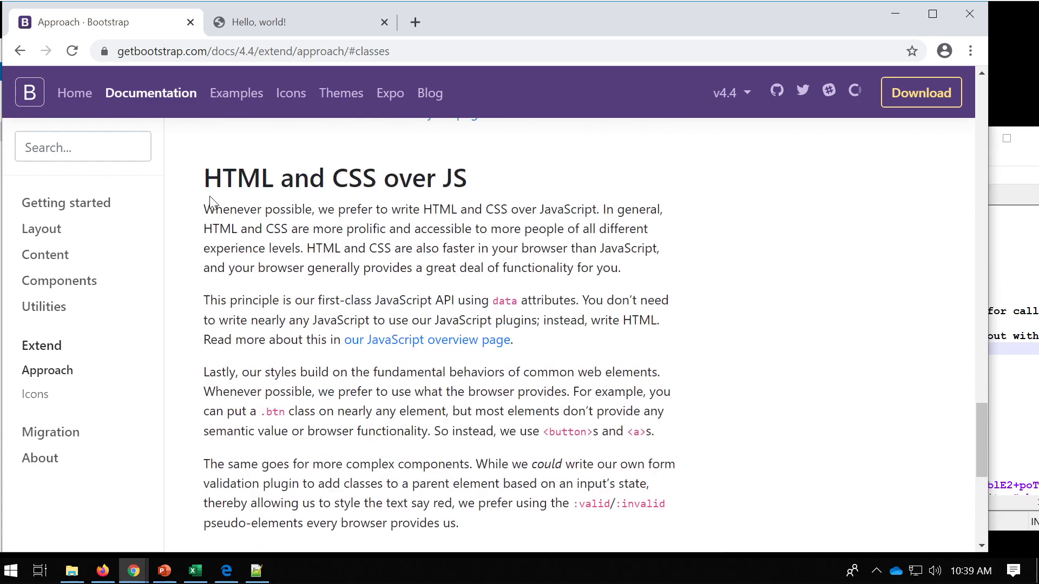
{"action": "type", "text": "btn-primary"}
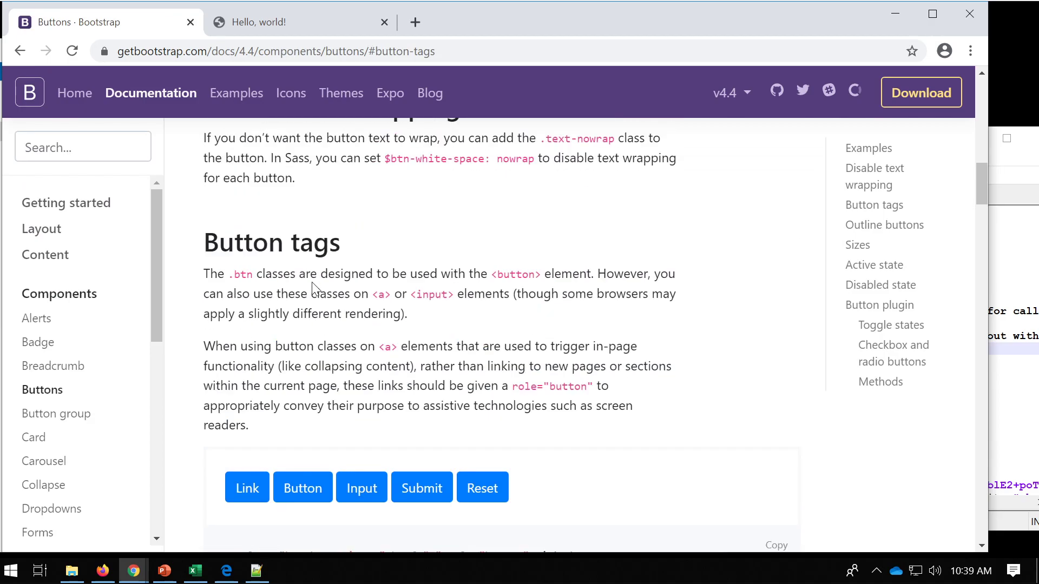
{"action": "scroll", "scroll_direction": "down", "scroll_amount": 3}
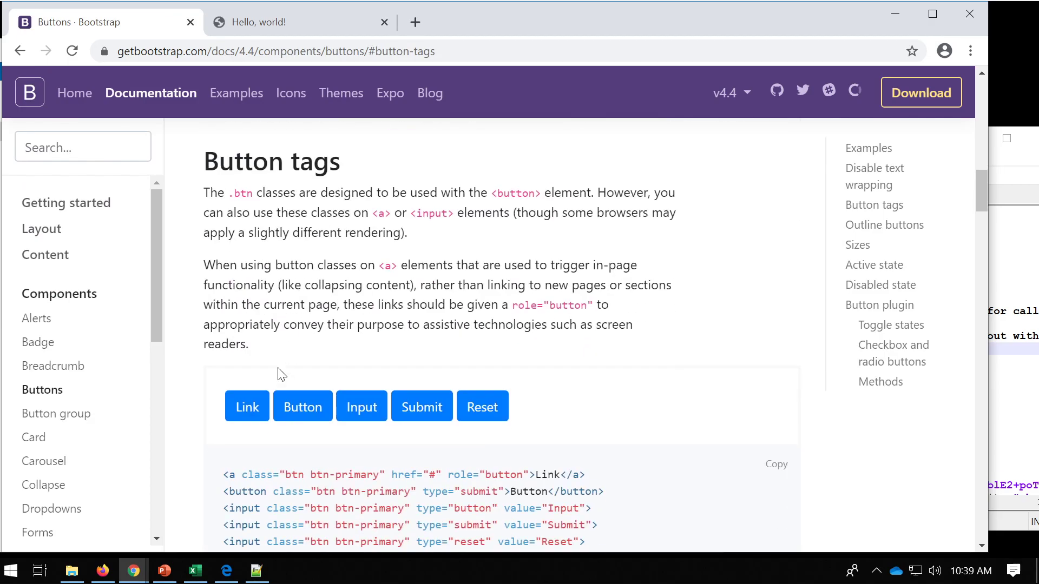
{"action": "scroll", "scroll_direction": "down", "scroll_amount": 3}
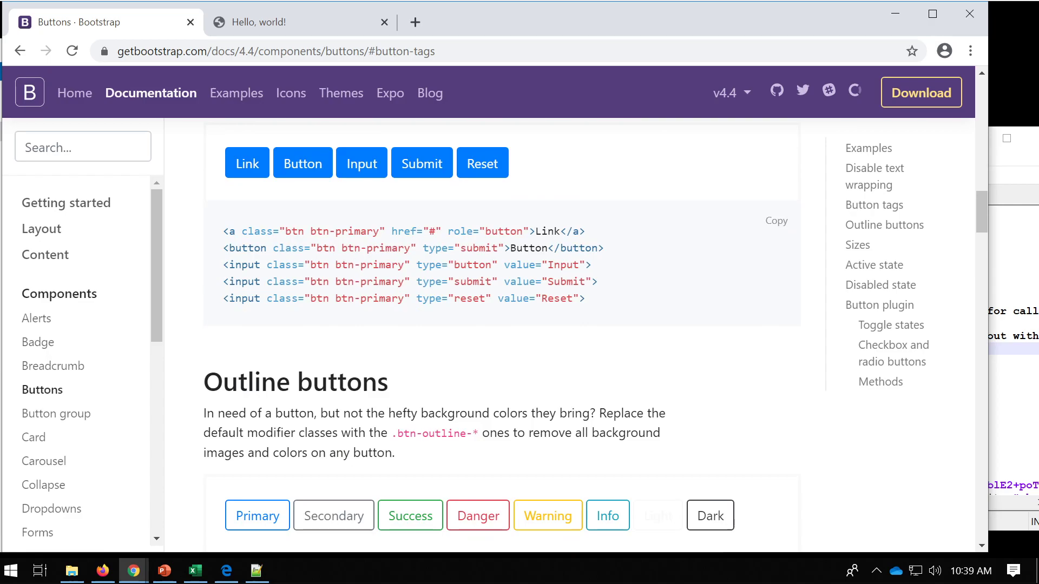
{"action": "scroll", "scroll_direction": "down", "scroll_amount": 3}
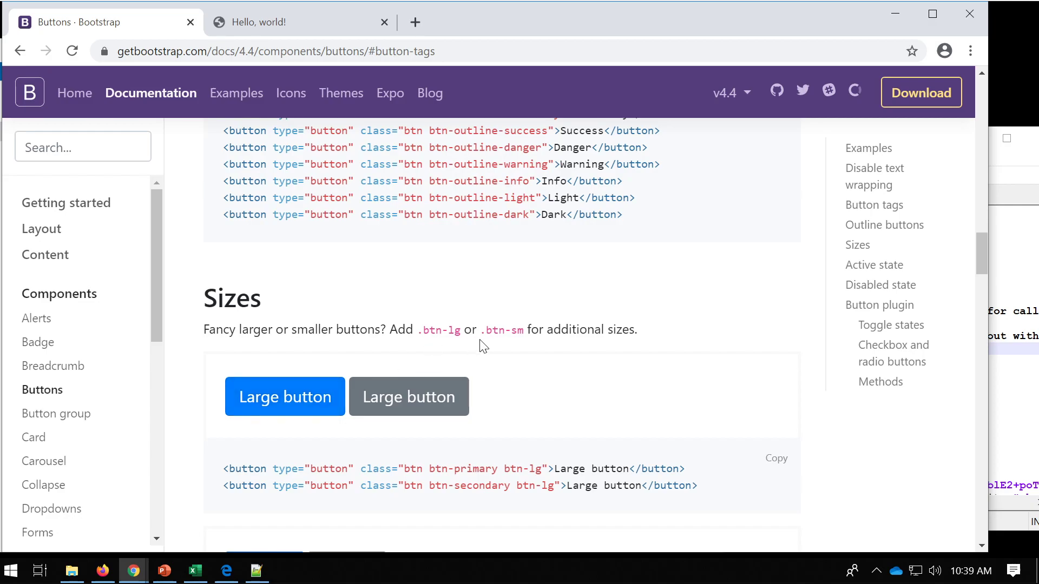
{"action": "scroll", "scroll_direction": "down", "scroll_amount": 3}
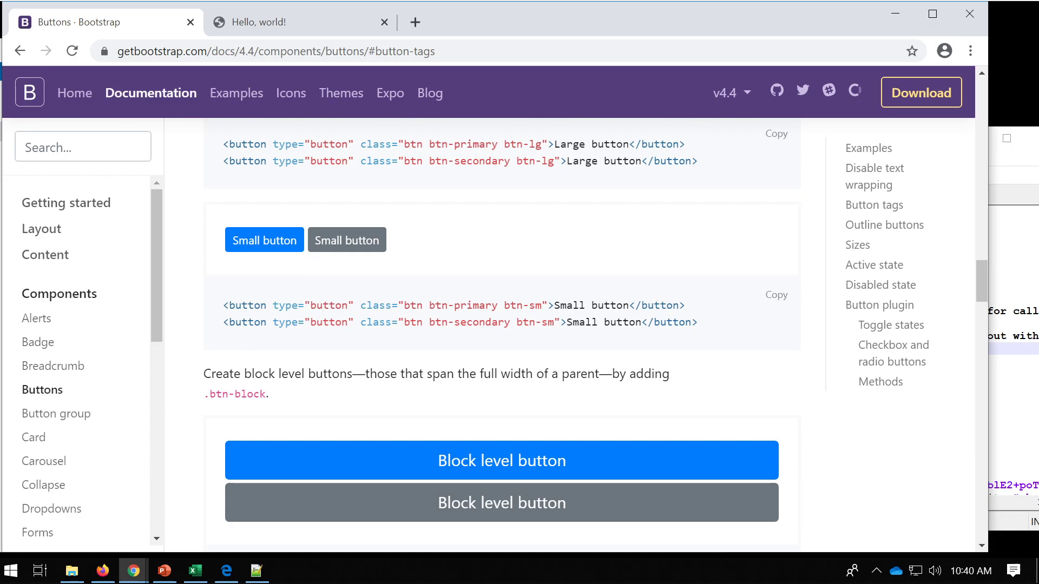
{"action": "scroll", "scroll_direction": "down", "scroll_amount": 3}
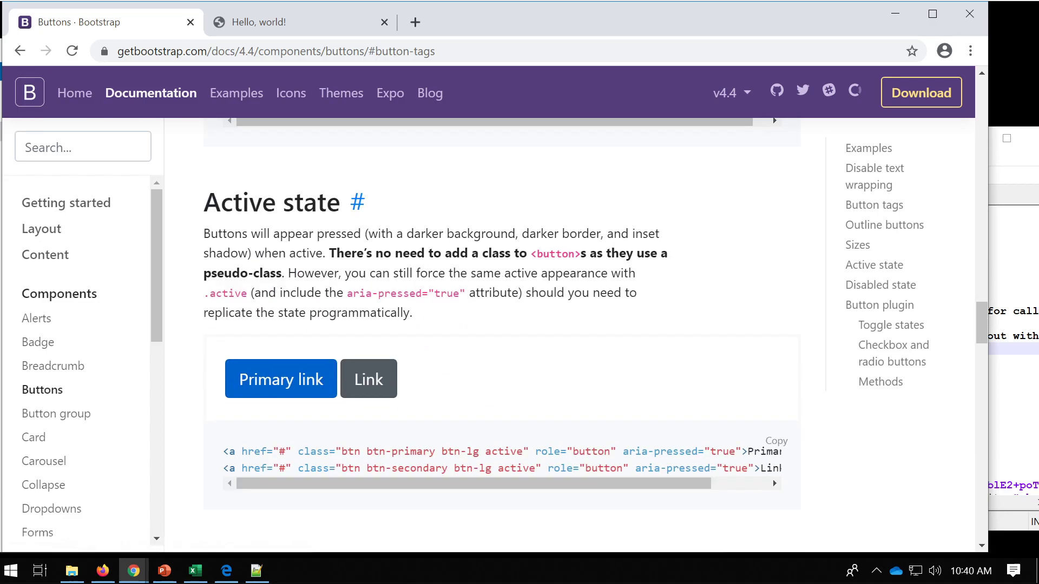
{"action": "scroll", "scroll_direction": "down", "scroll_amount": 3}
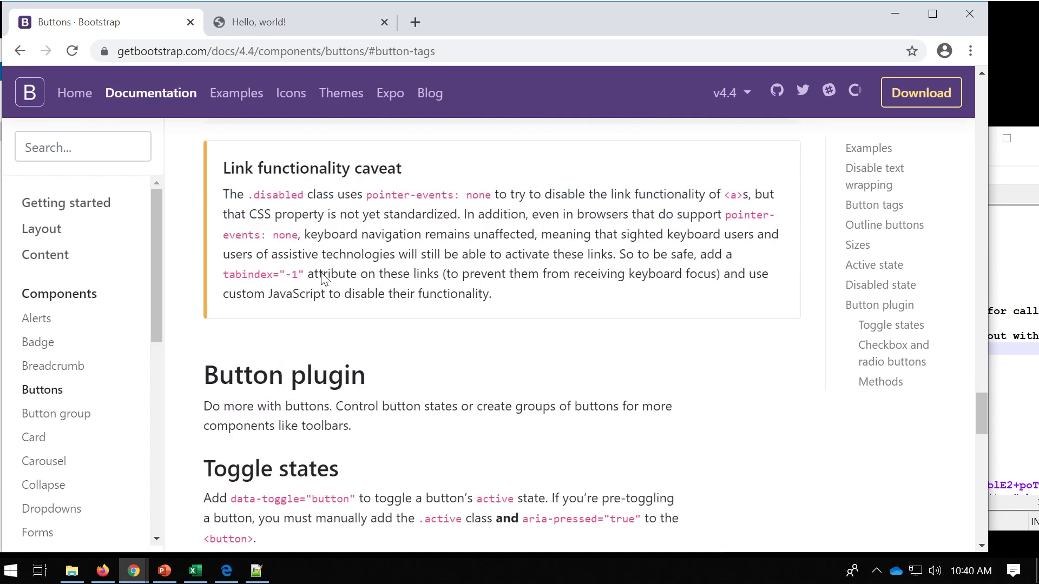
{"action": "scroll", "scroll_direction": "down", "scroll_amount": 3}
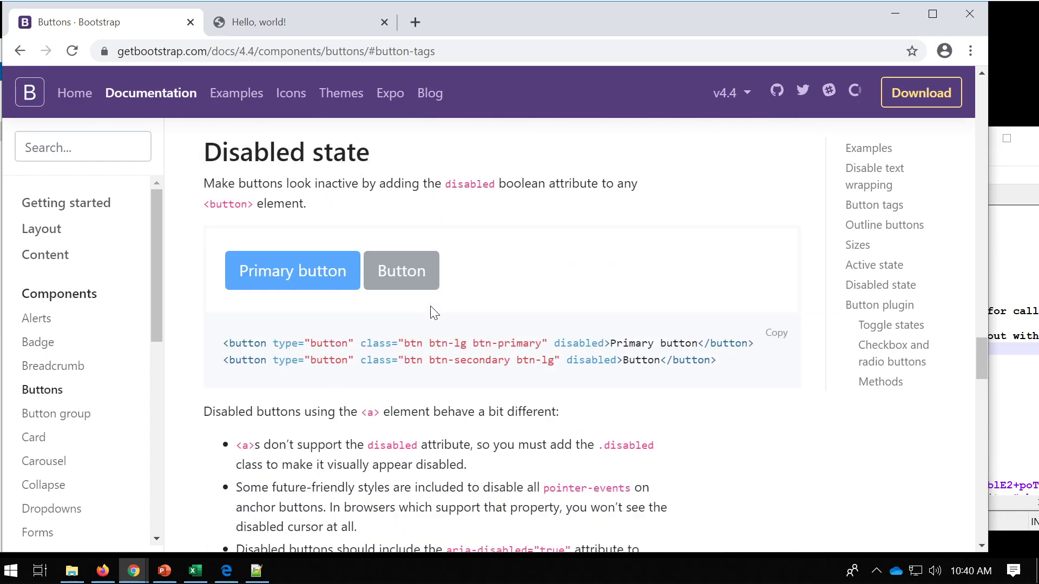
{"action": "scroll", "scroll_direction": "down", "scroll_amount": 3}
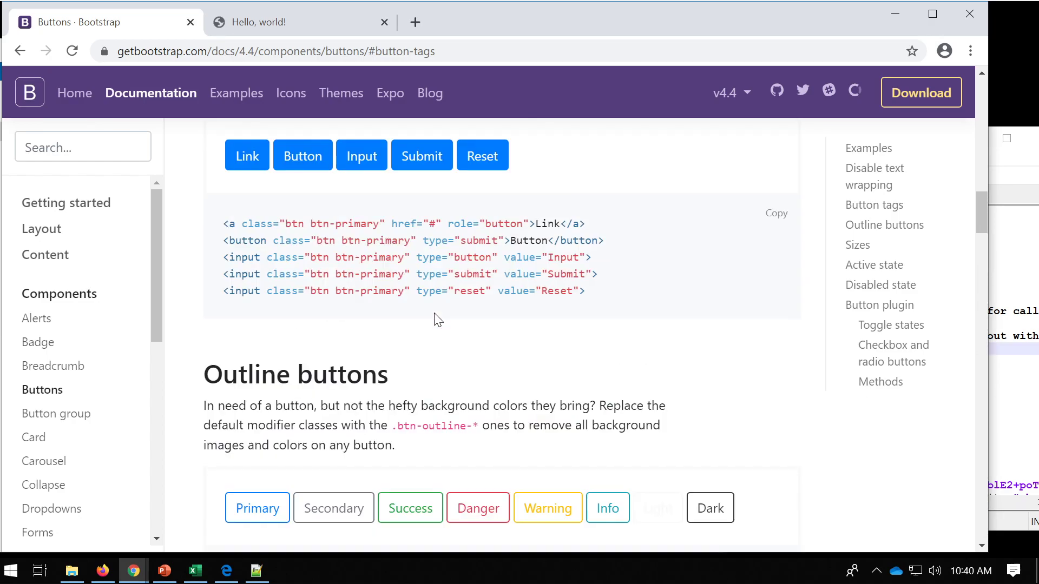
{"action": "scroll", "scroll_direction": "up", "scroll_amount": 3}
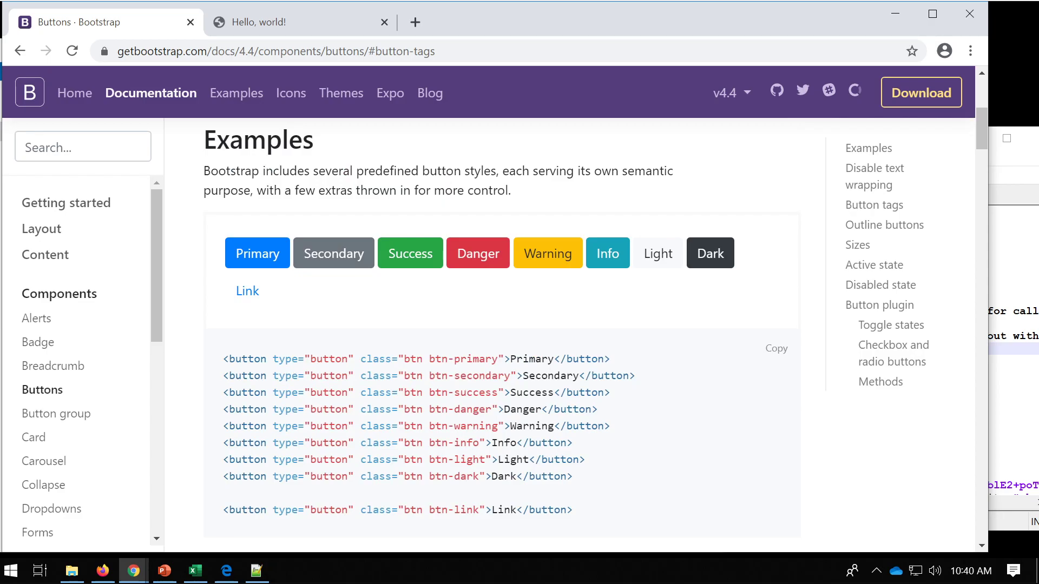
- Replace btn-primary with btn-secondary on the Learn more button and reload the page
{"action": "double_click", "coordinate": [469, 375]}
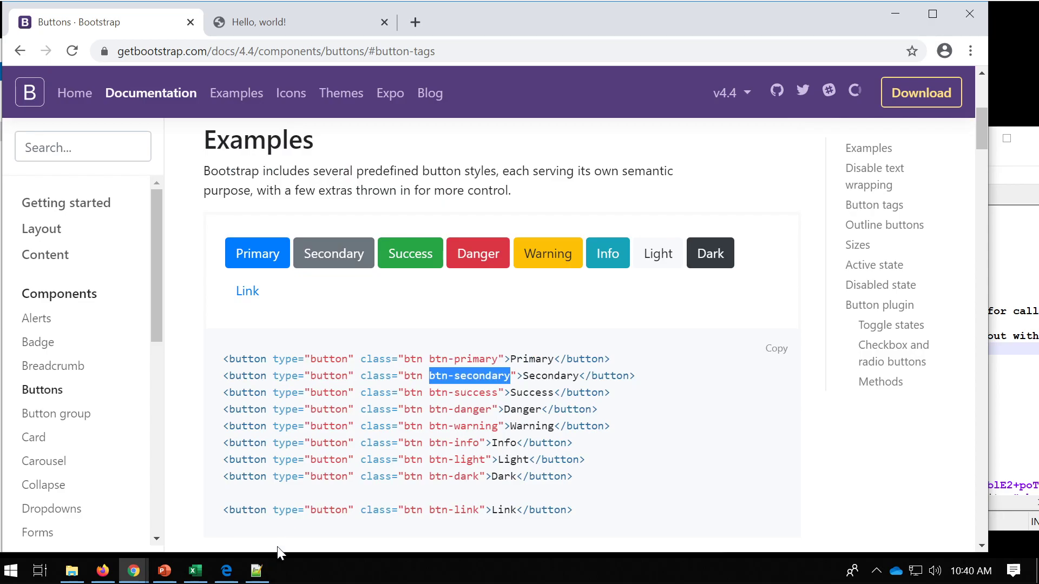
{"action": "left_click", "coordinate": [257, 571]}
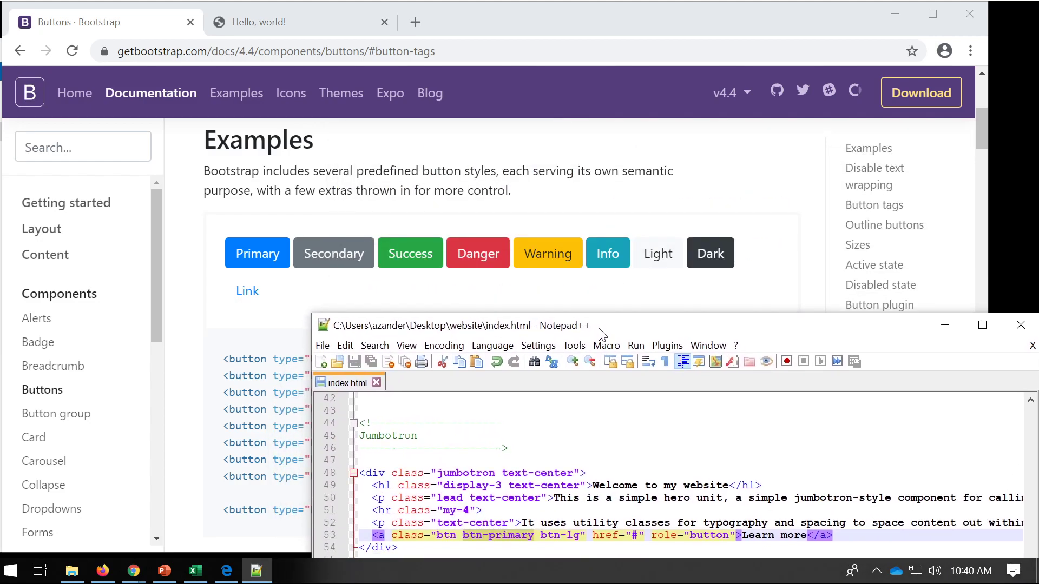
{"action": "left_click", "coordinate": [298, 22]}
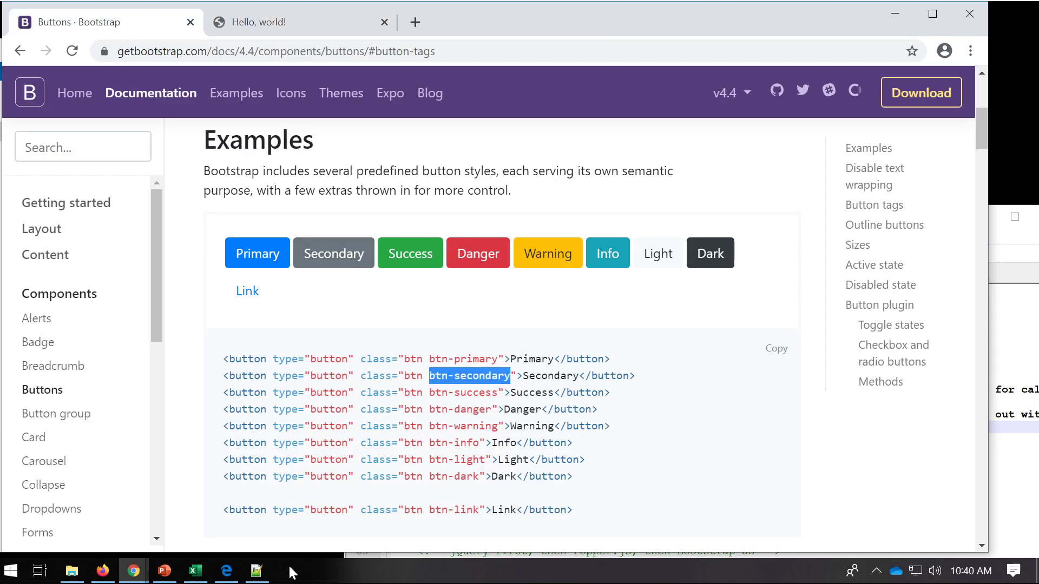
{"action": "left_click", "coordinate": [257, 570]}
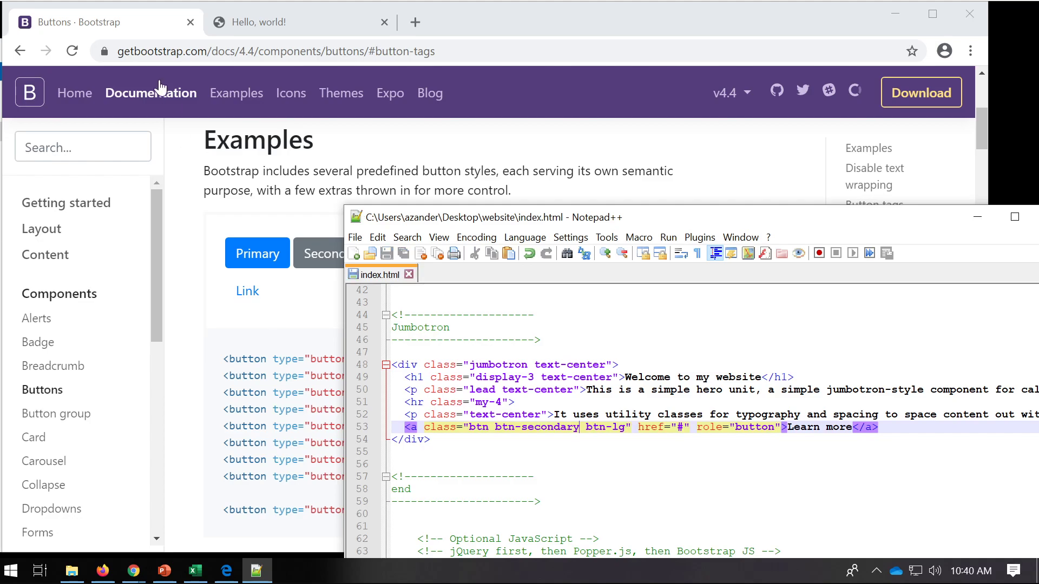
{"action": "left_click", "coordinate": [292, 21]}
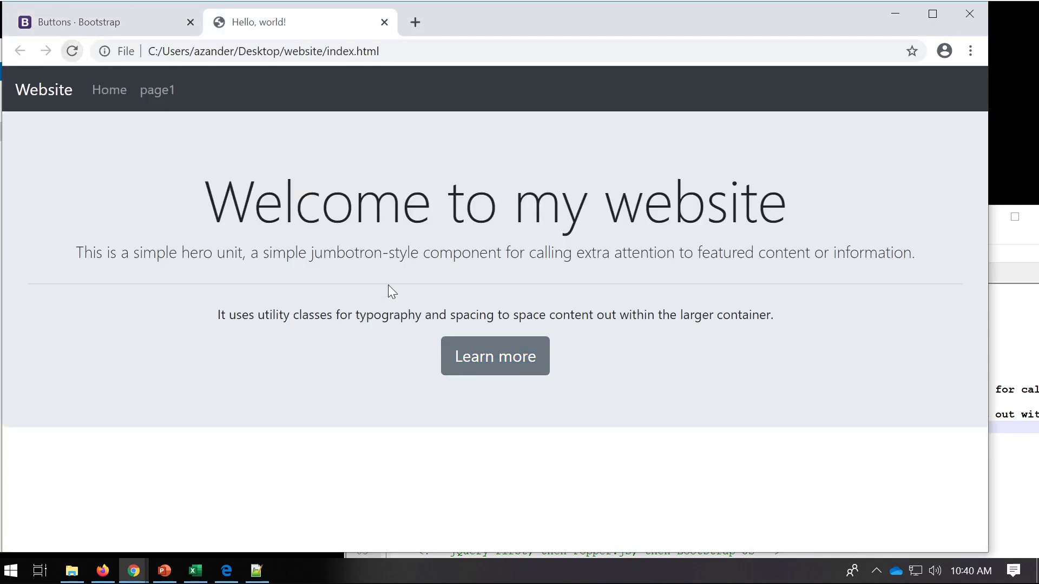